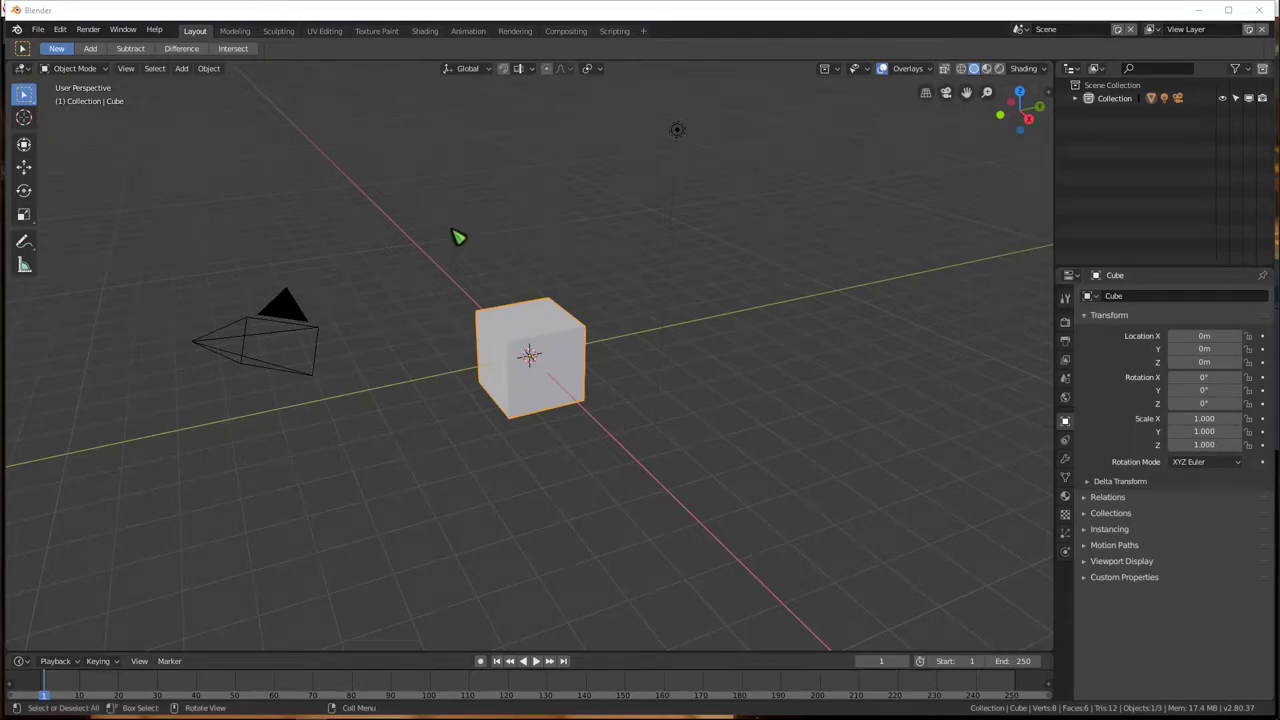
mouse_move(368, 211)
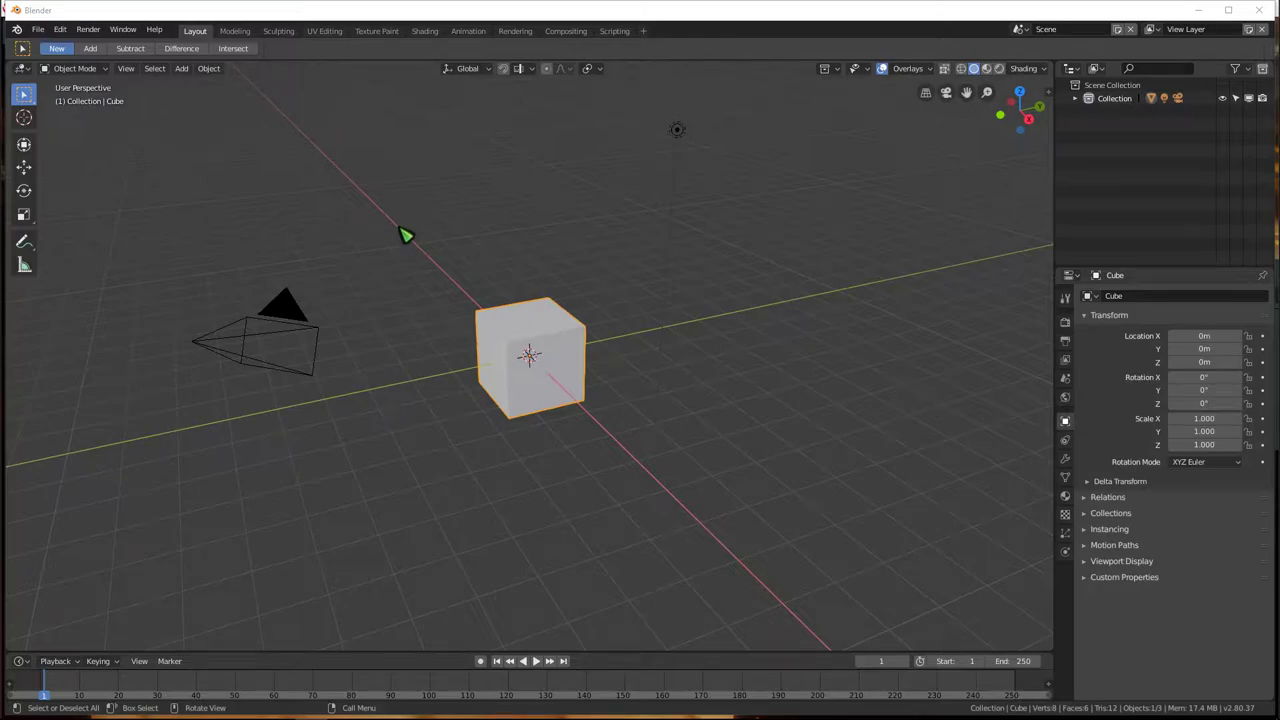
mouse_move(404, 251)
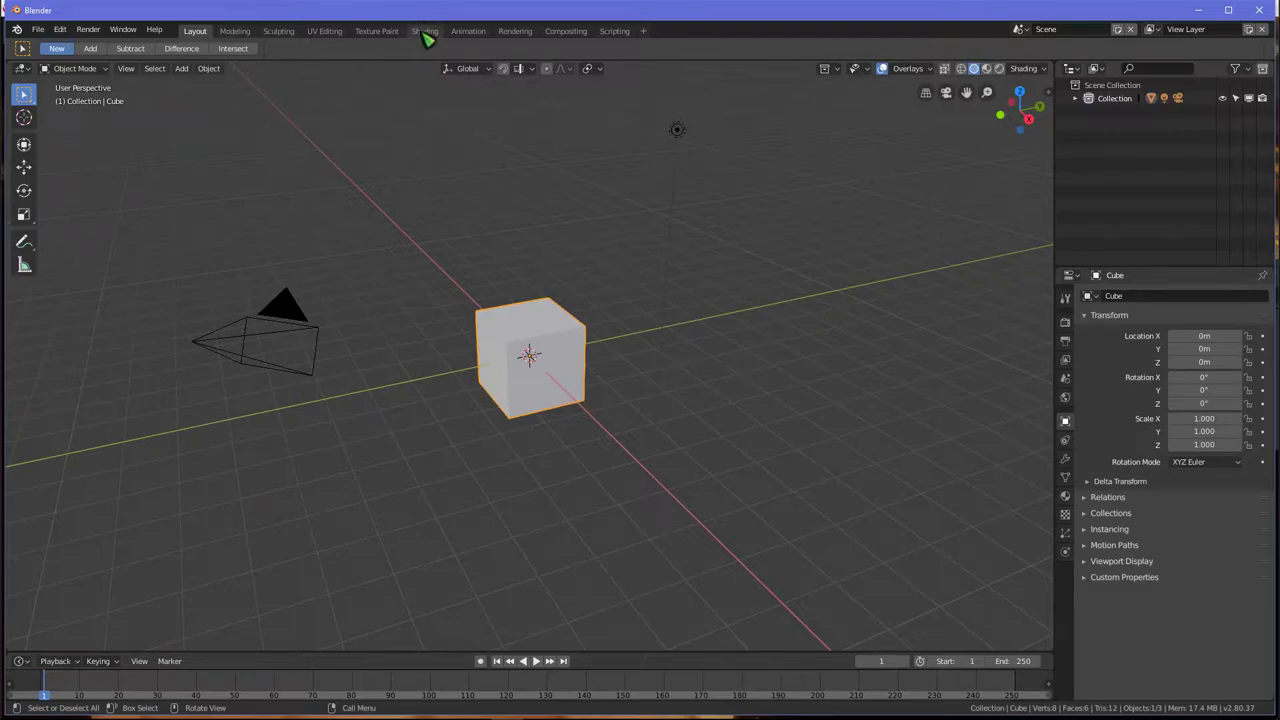
- Open the Shading workspace and place an Image Texture node beside the Principled BSDF
left_click(424, 30)
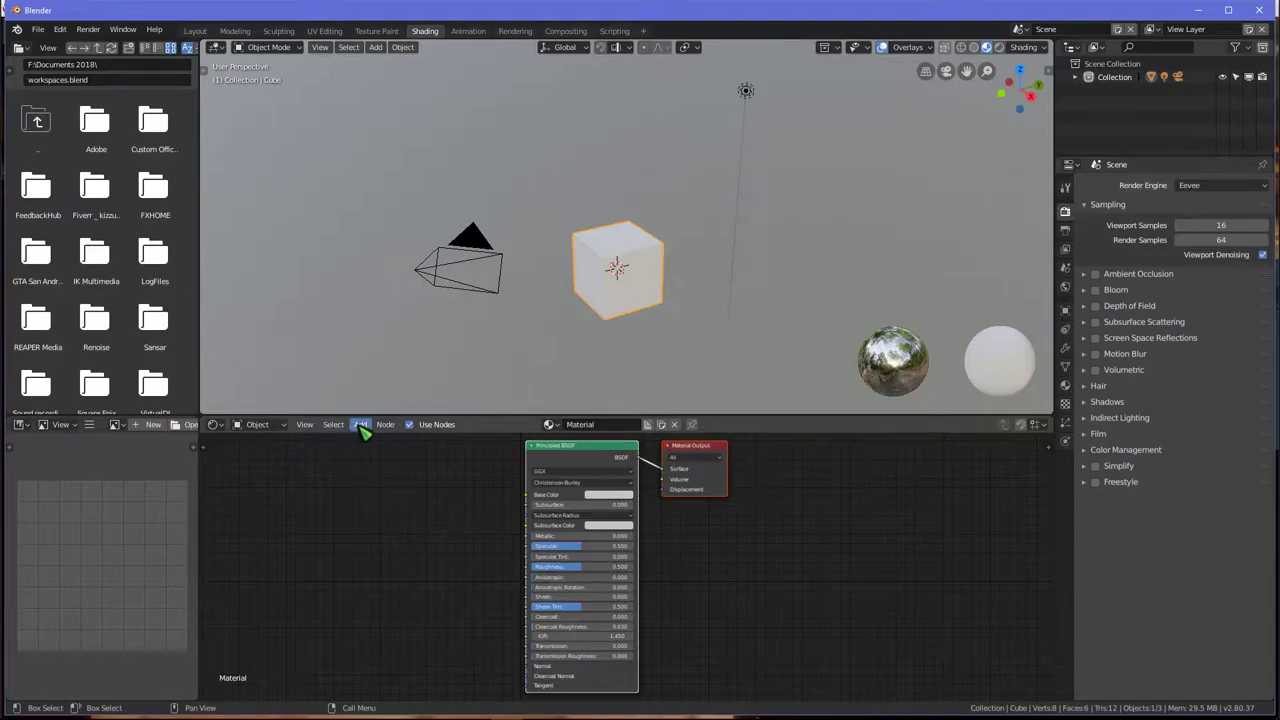
left_click(360, 424)
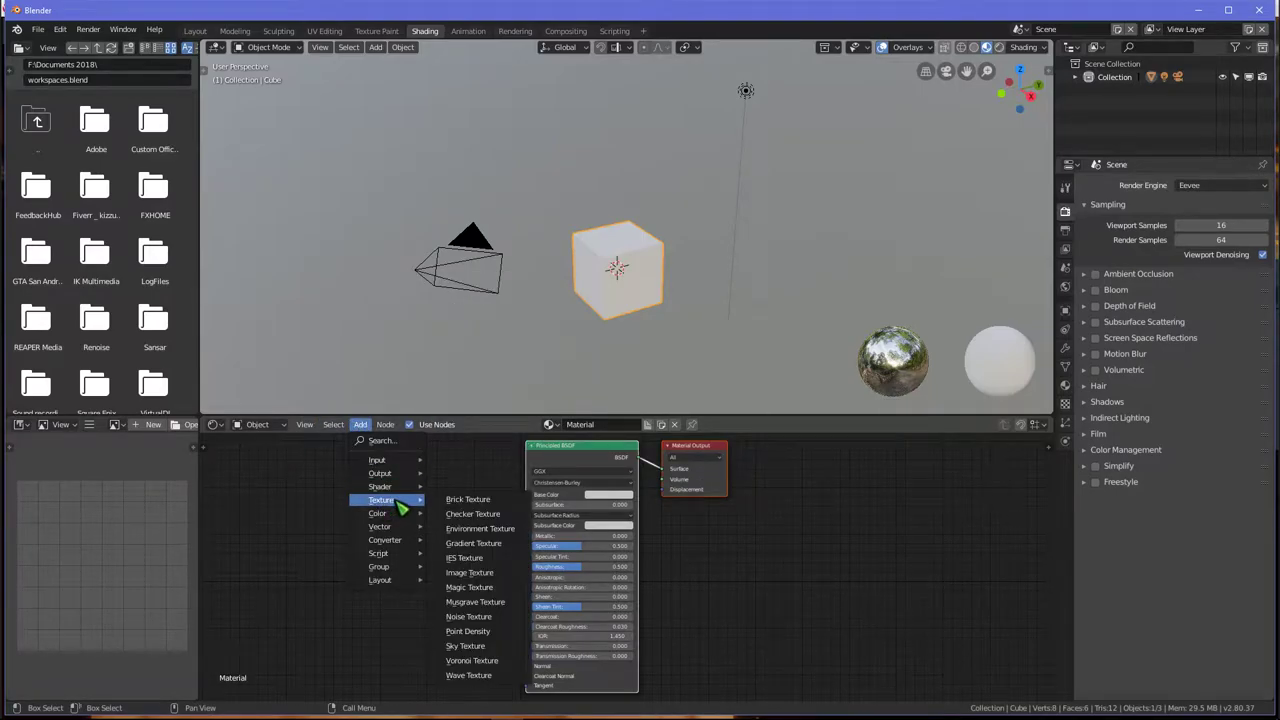
mouse_move(469, 572)
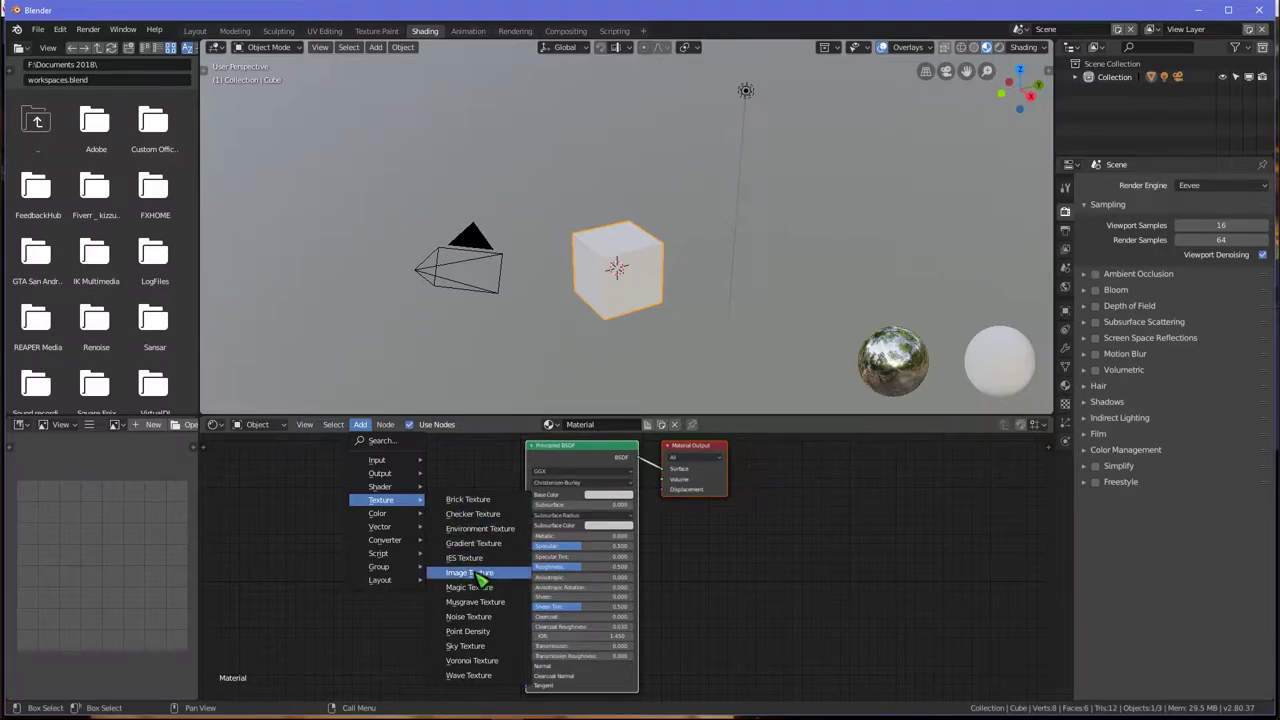
left_click(469, 572)
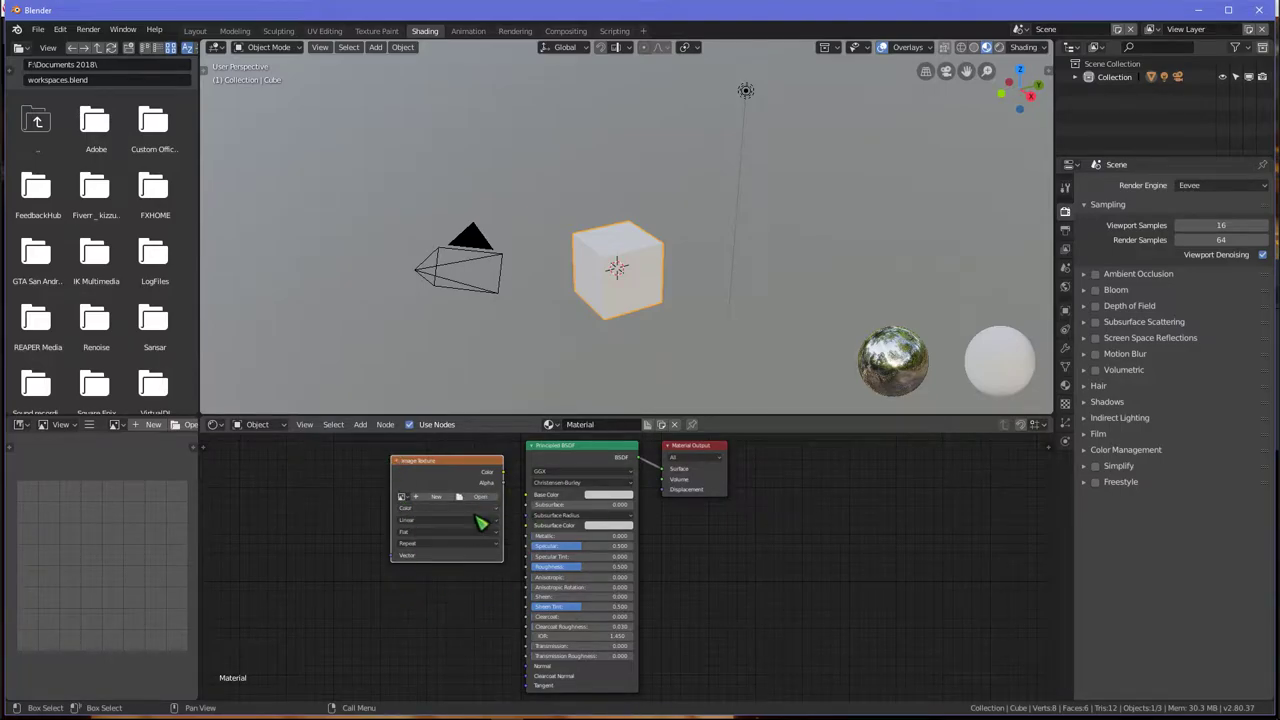
- Browse from the Image Texture node to SSD (D:) > Documents 2017 for the rainbow cube image
left_click(481, 496)
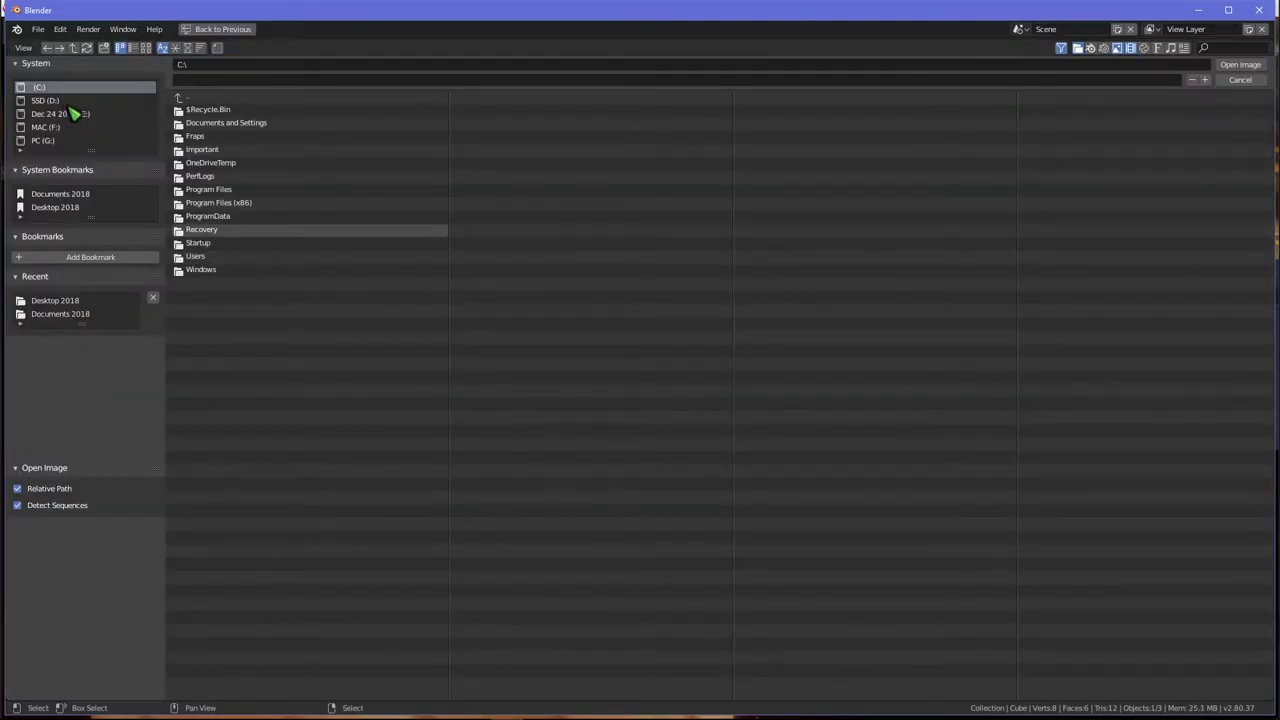
left_click(44, 100)
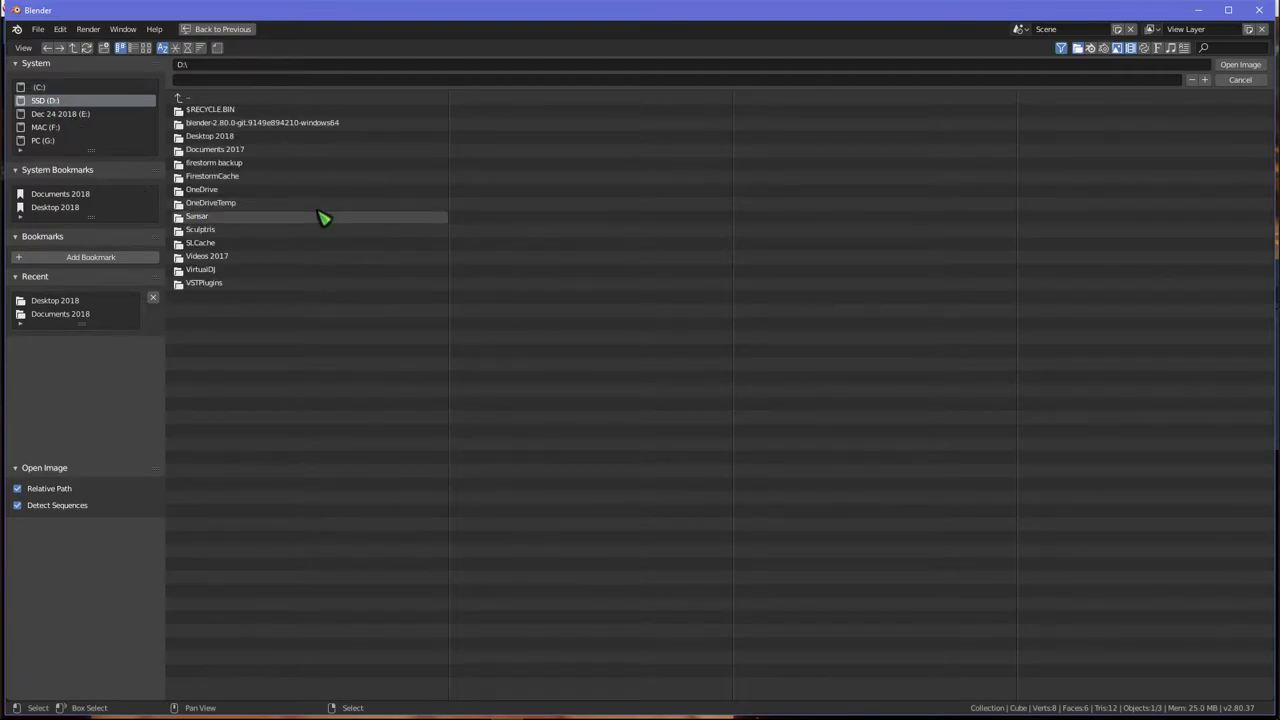
mouse_move(210, 149)
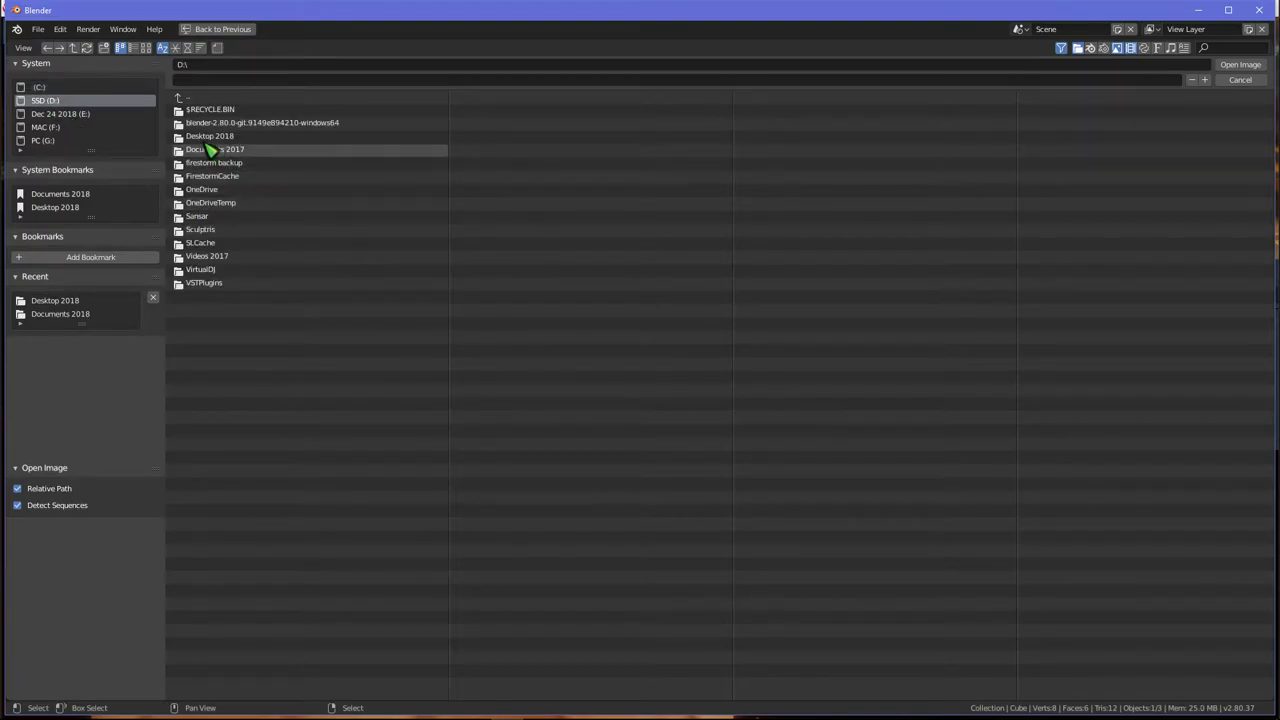
double_click(209, 135)
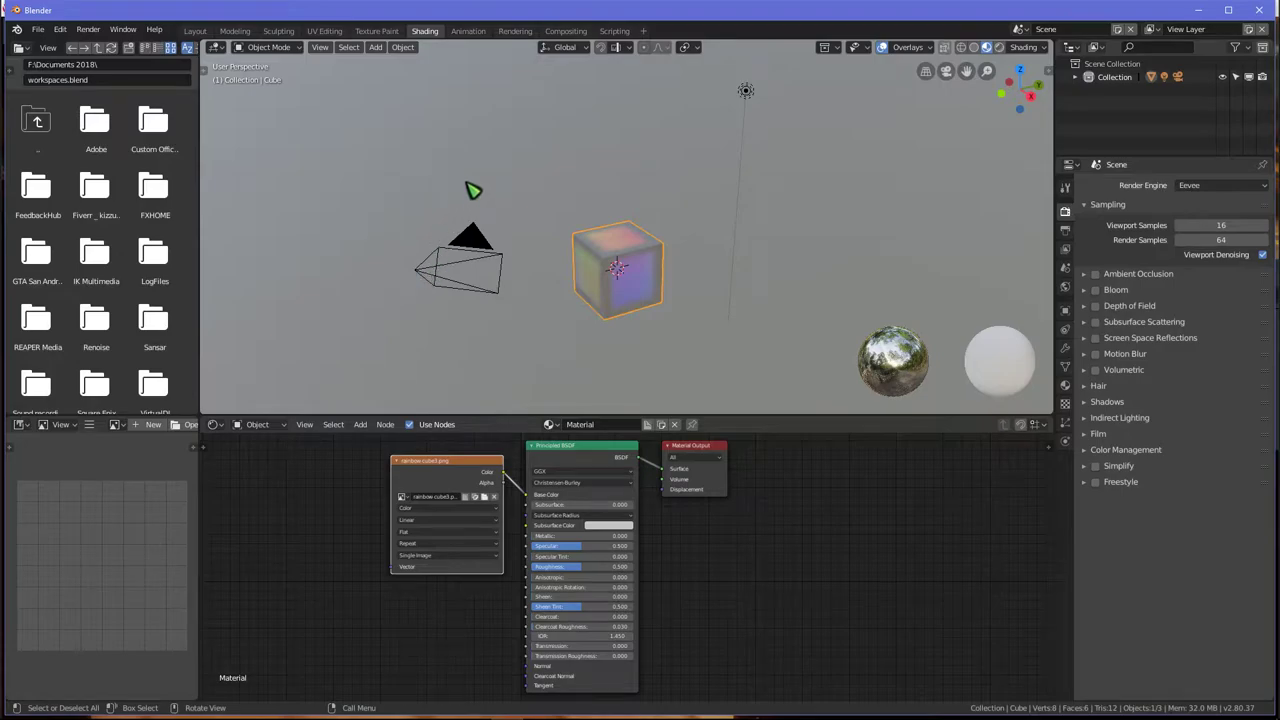
- Preview the cube in Material Preview under Modeling, then move through Sculpting to UV Editing
left_click(230, 31)
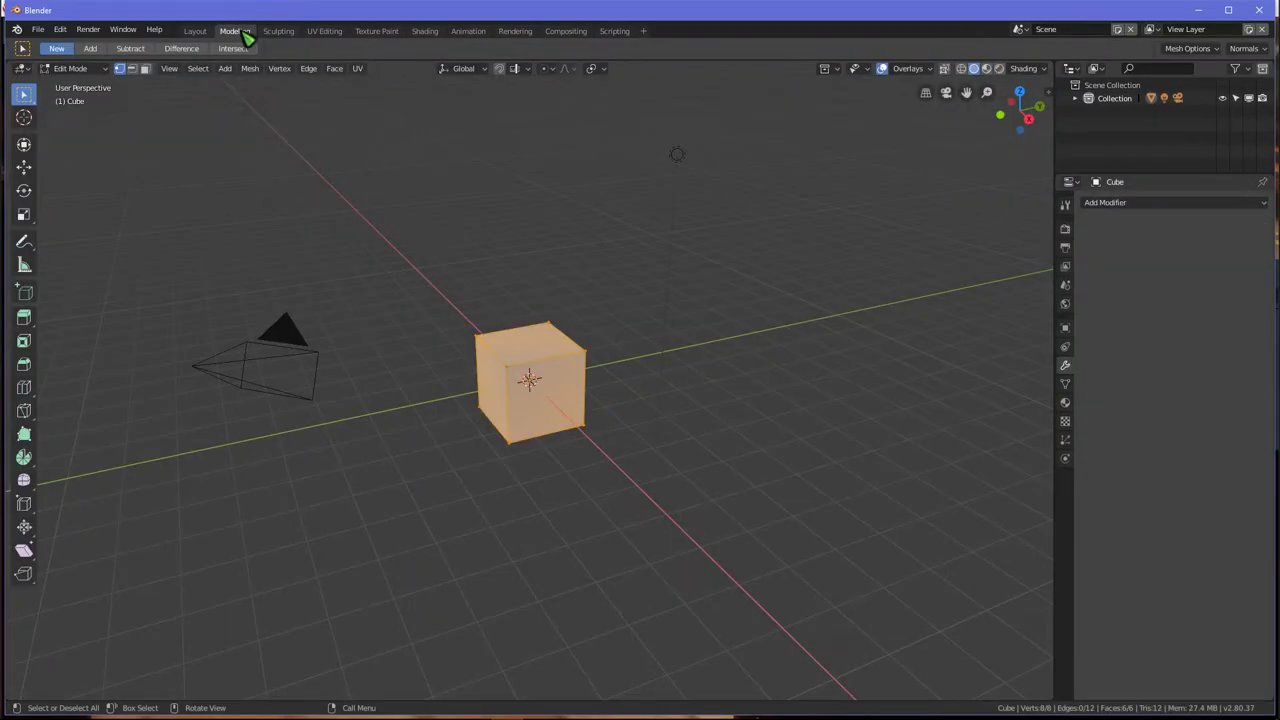
left_click(235, 31)
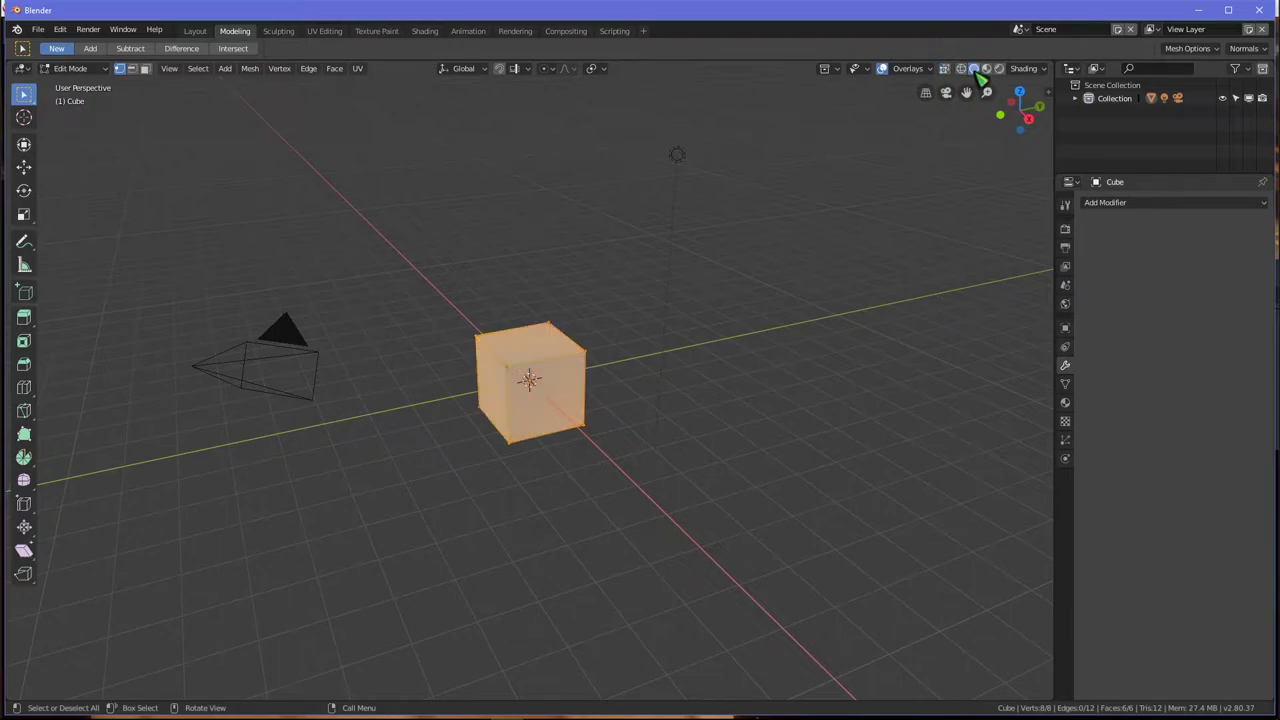
left_click(987, 68)
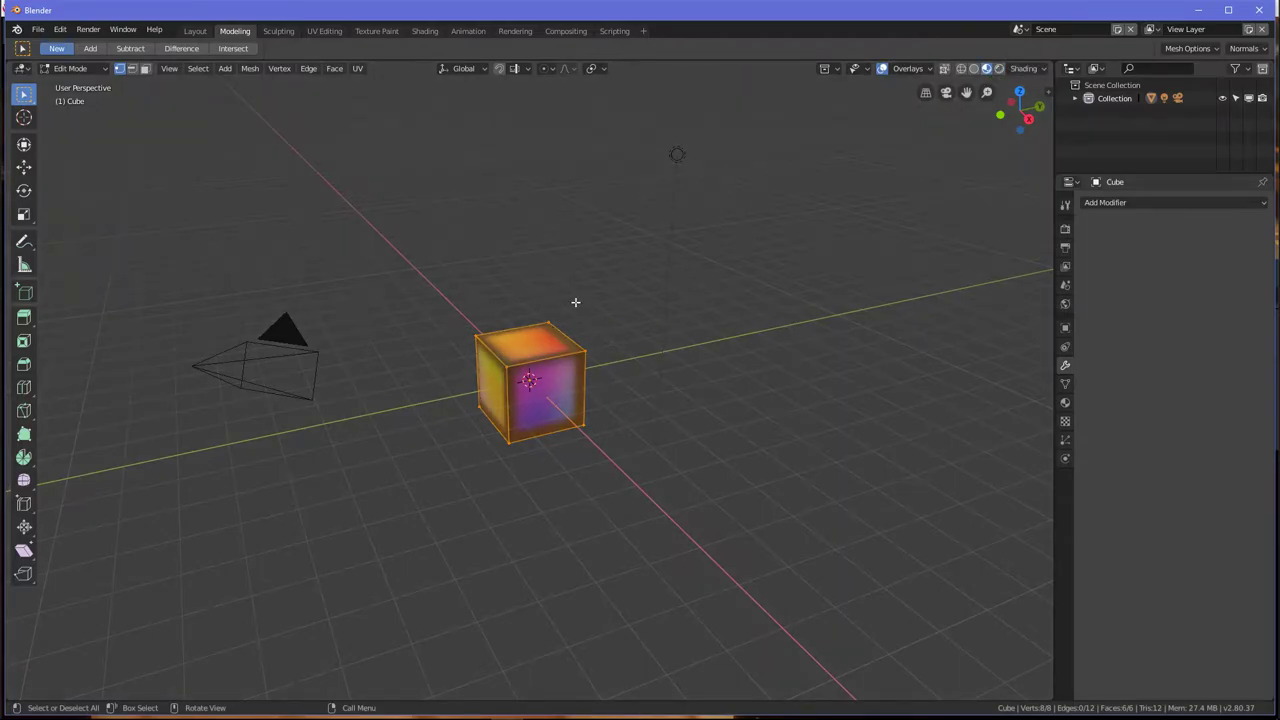
mouse_move(487, 239)
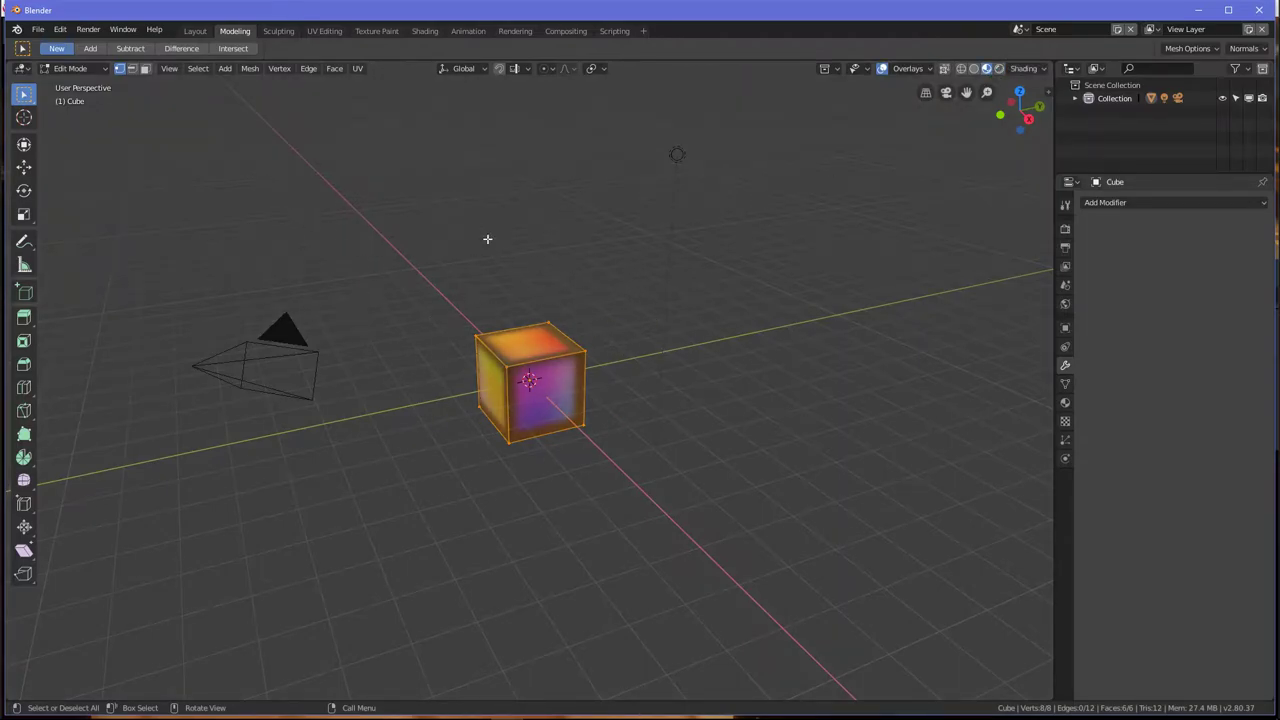
left_click(278, 31)
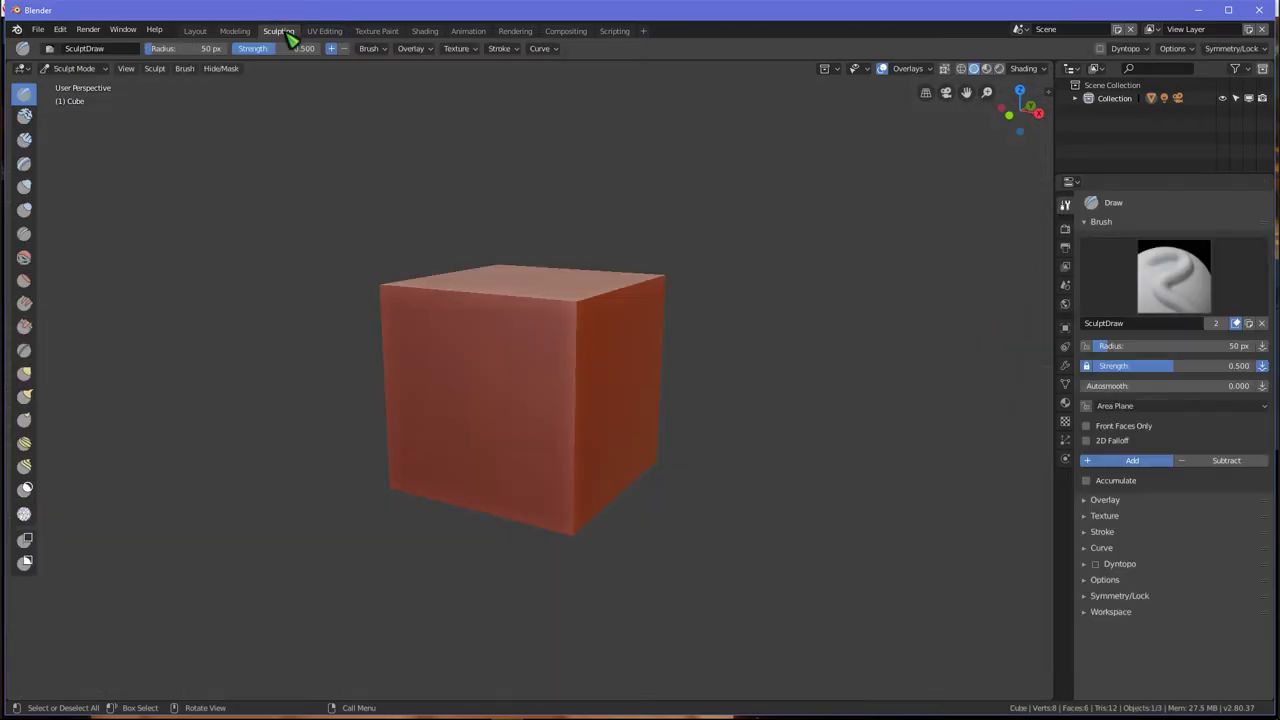
left_click(324, 31)
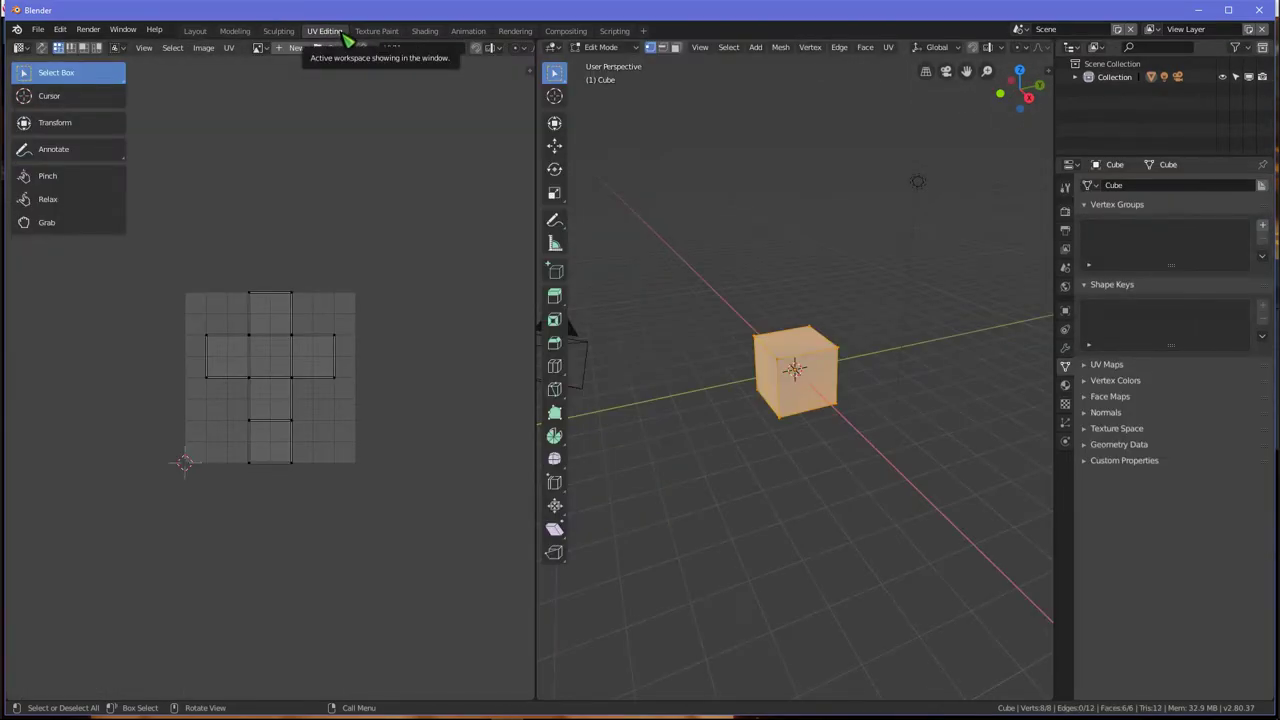
- In Texture Paint, set Texture Slots mode to Single Image with rainbow cube3.png
left_click(377, 30)
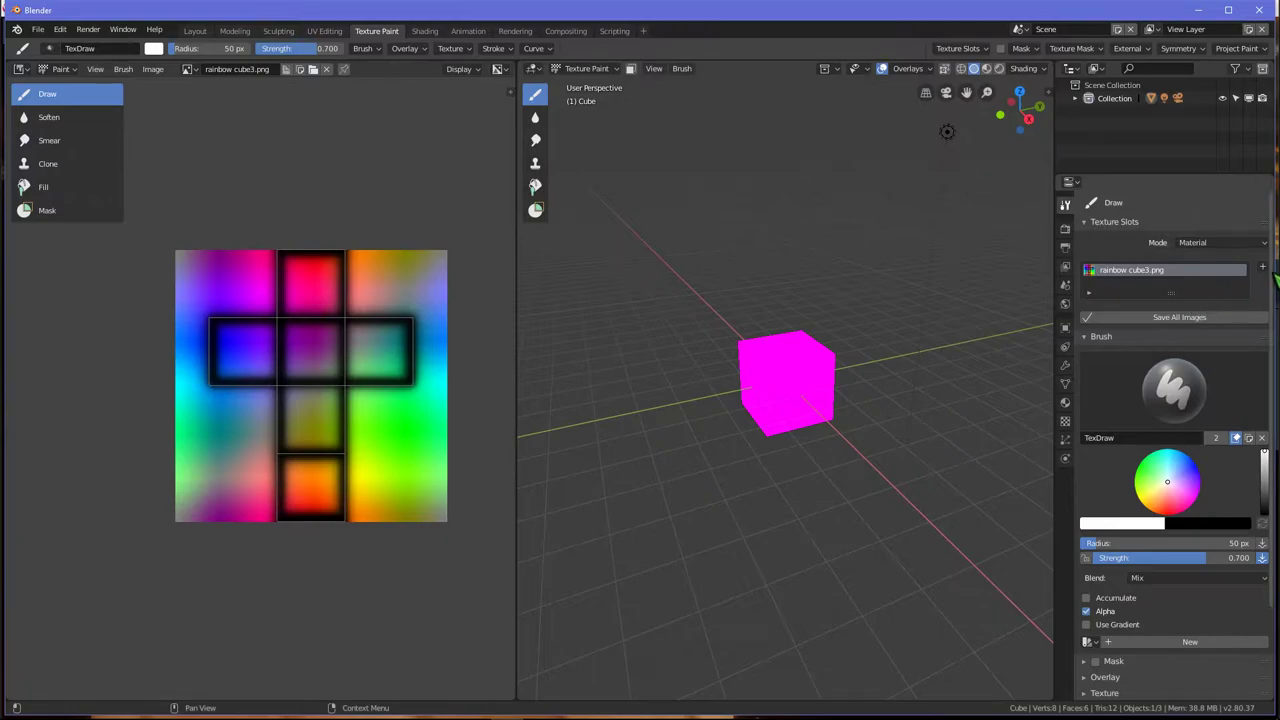
left_click(1193, 242)
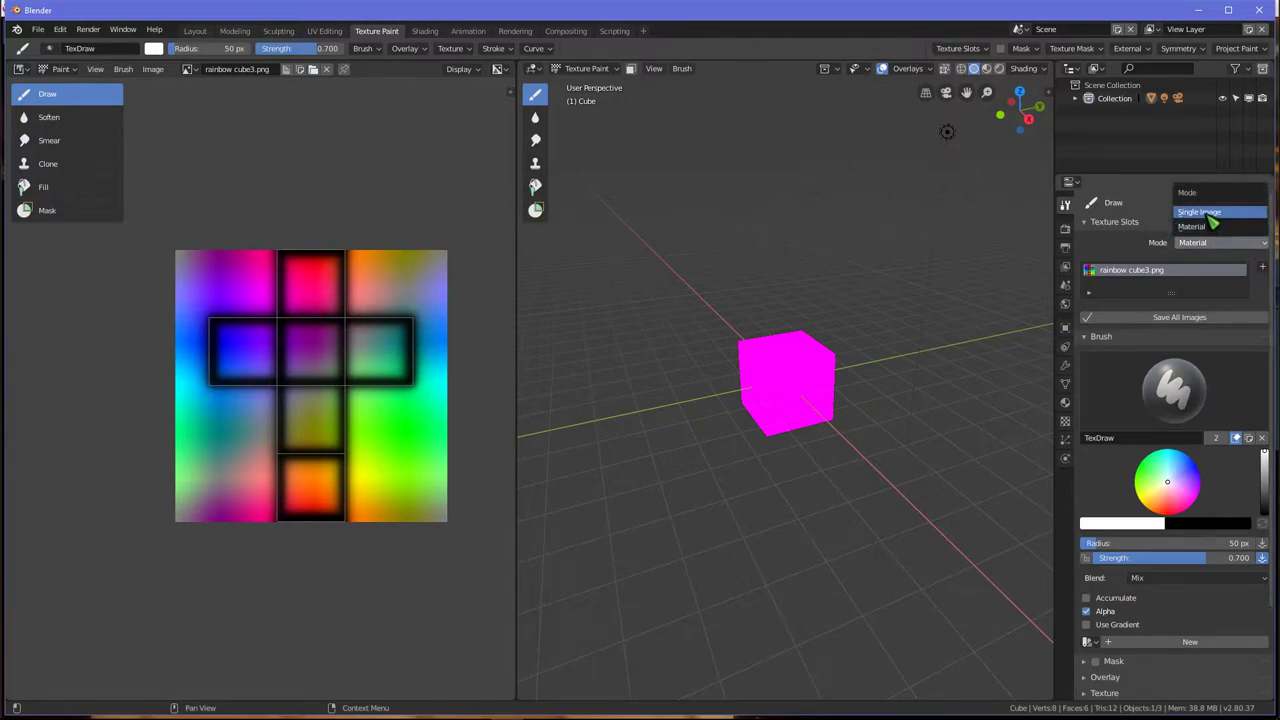
left_click(1199, 211)
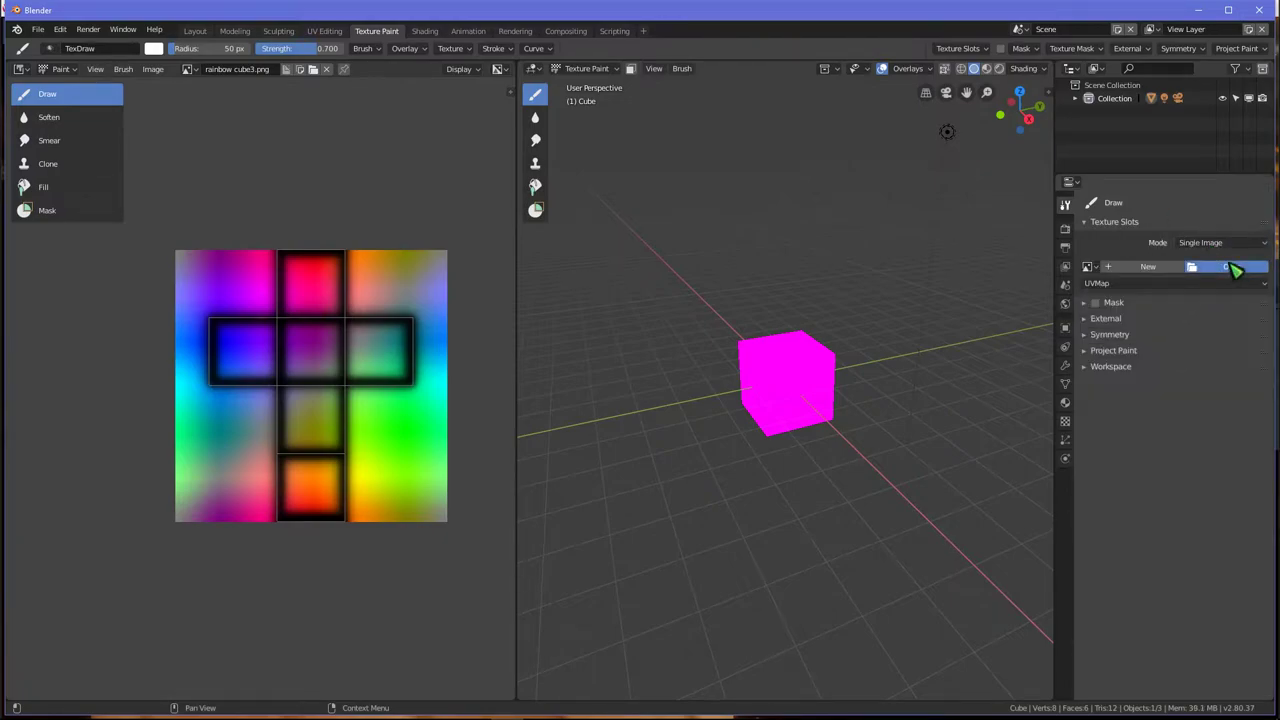
left_click(1192, 266)
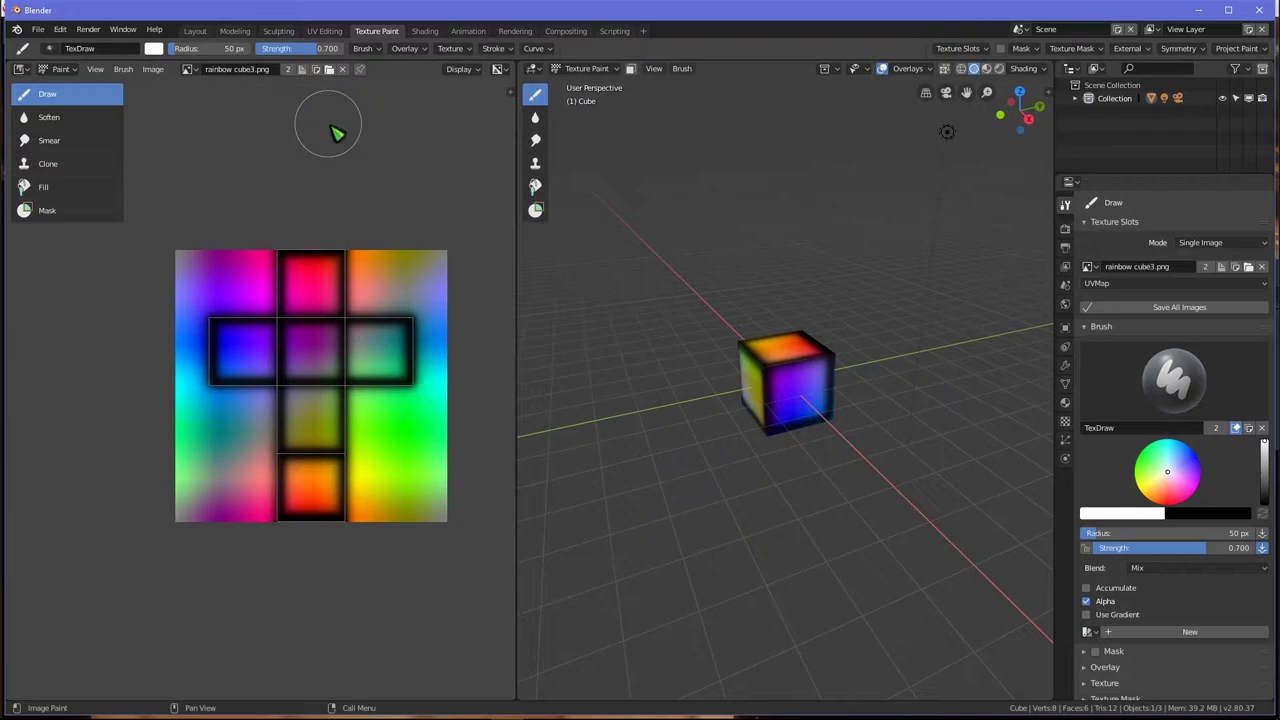
- Check the UV Editing workspace, revisit Texture Paint, then return to Modeling
left_click(324, 31)
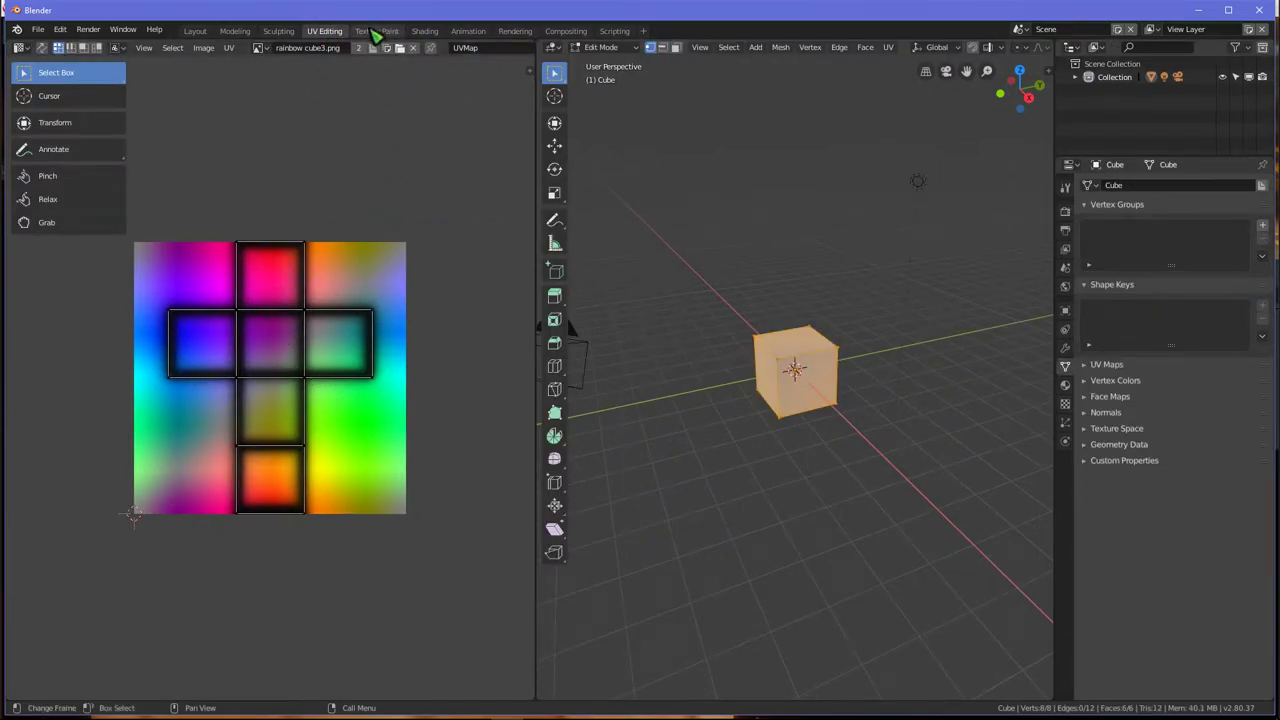
left_click(377, 30)
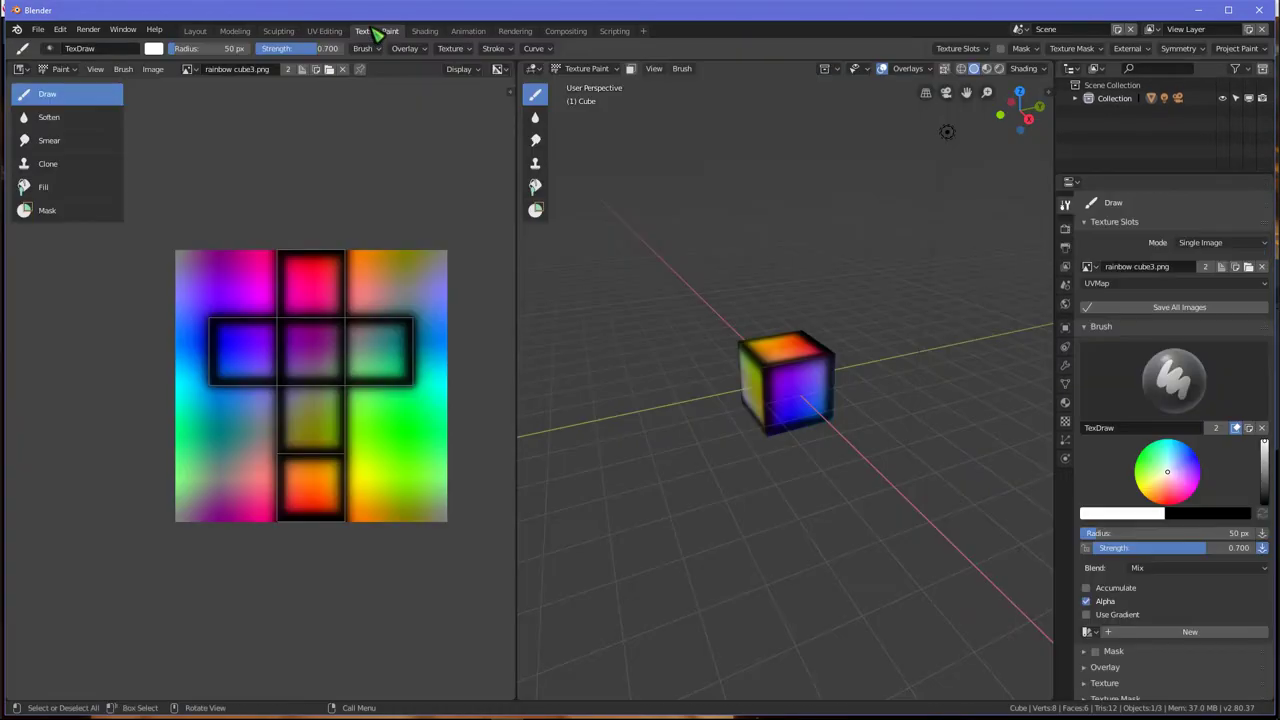
left_click(234, 31)
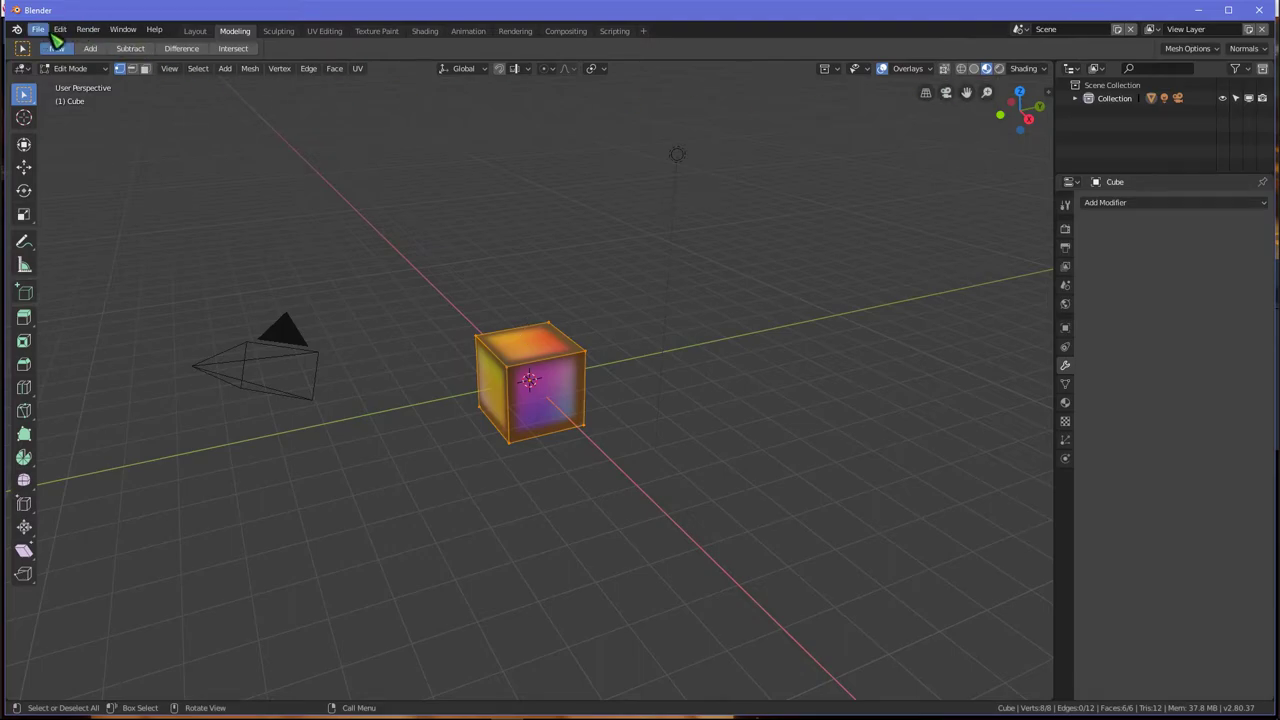
left_click(38, 28)
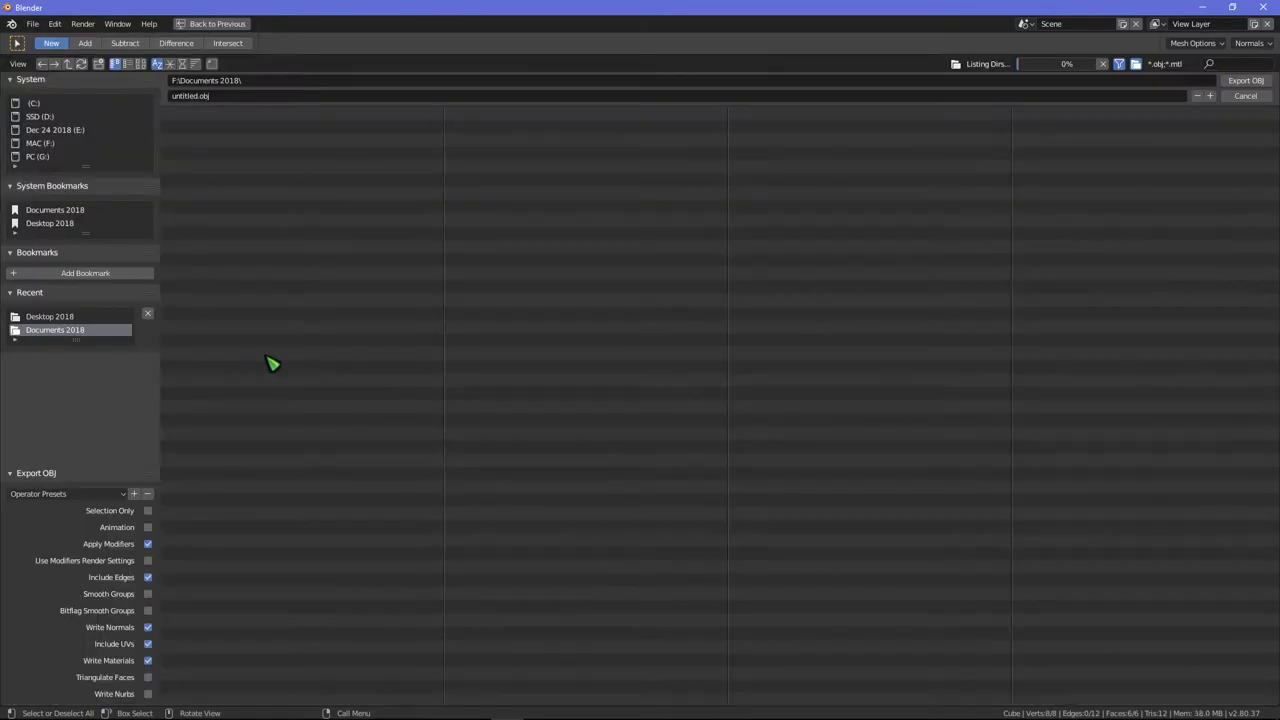
left_click(55, 330)
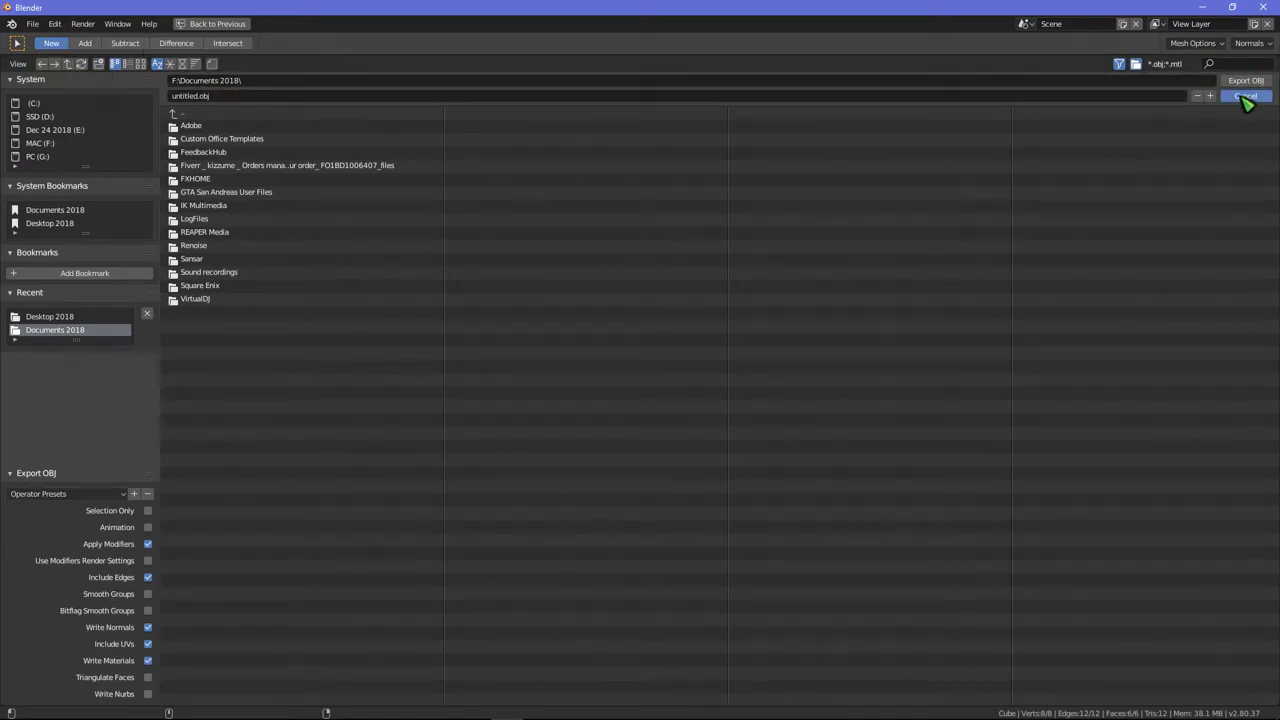
left_click(1245, 95)
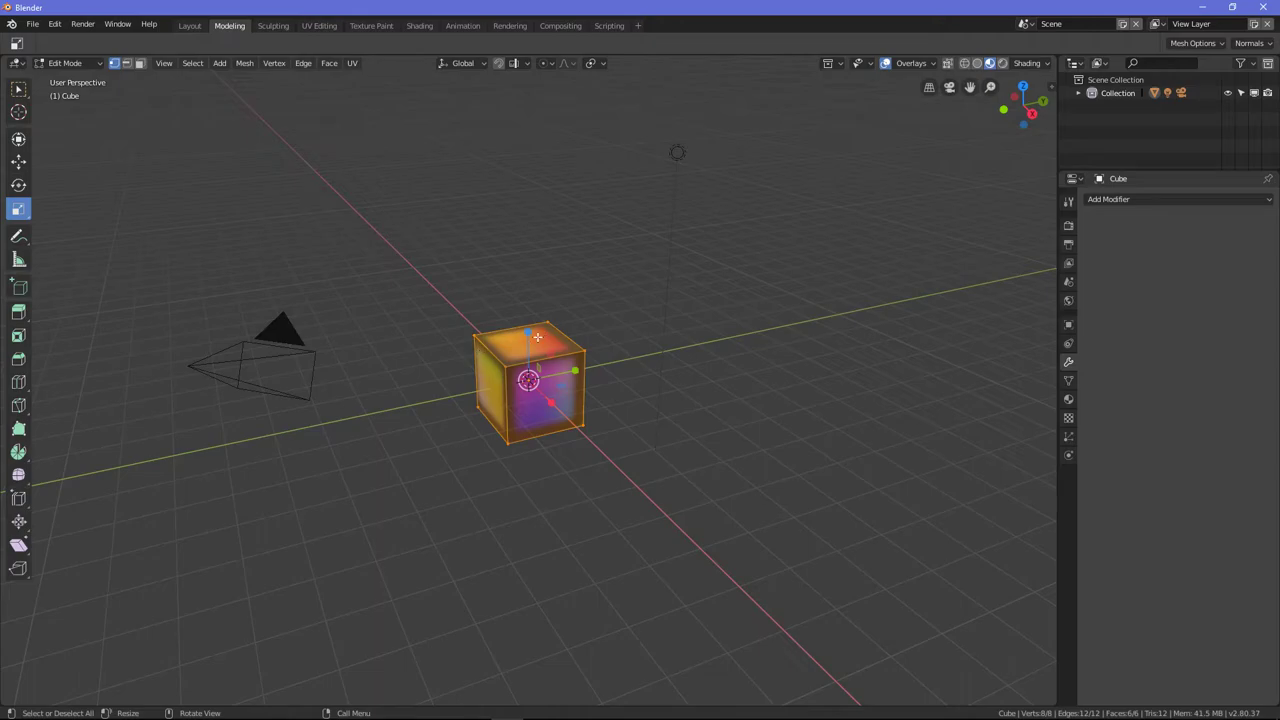
- Scale the rainbow cube up to several times its original size
key("s")
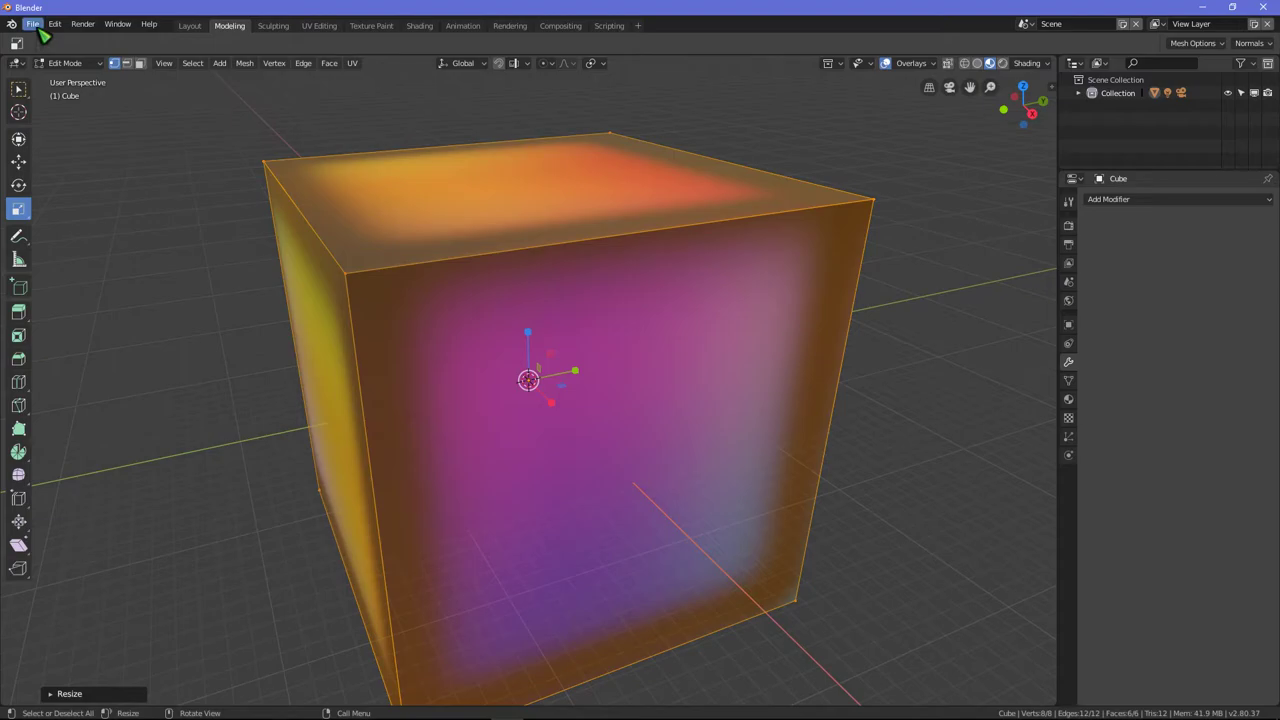
left_click(33, 23)
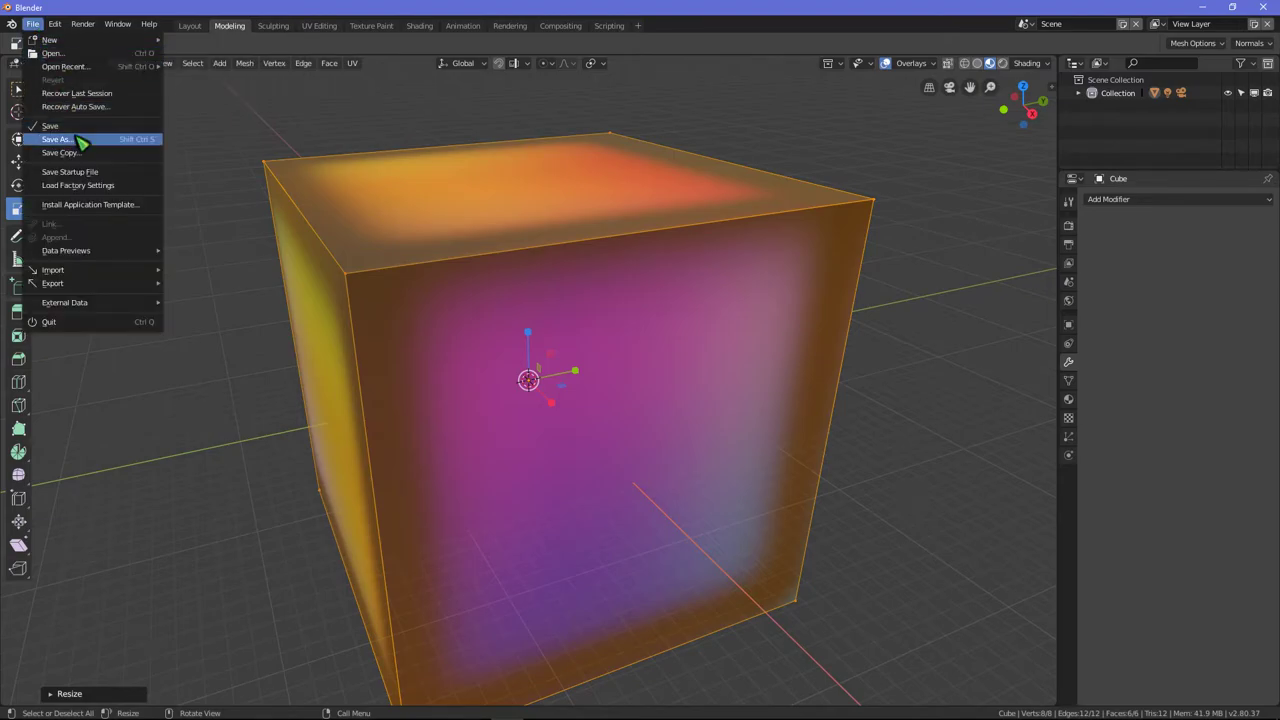
- Save the cube as 'my butt.blend' in the Documents 2018 folder
left_click(56, 139)
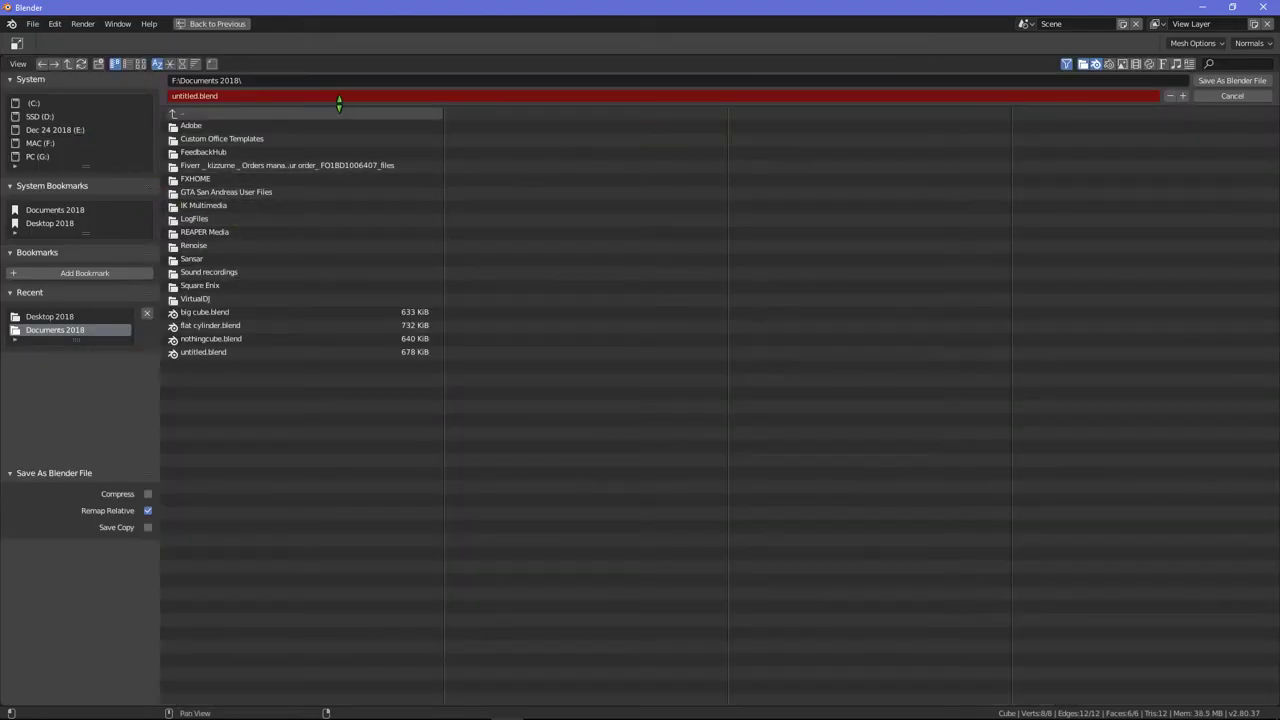
mouse_move(322, 104)
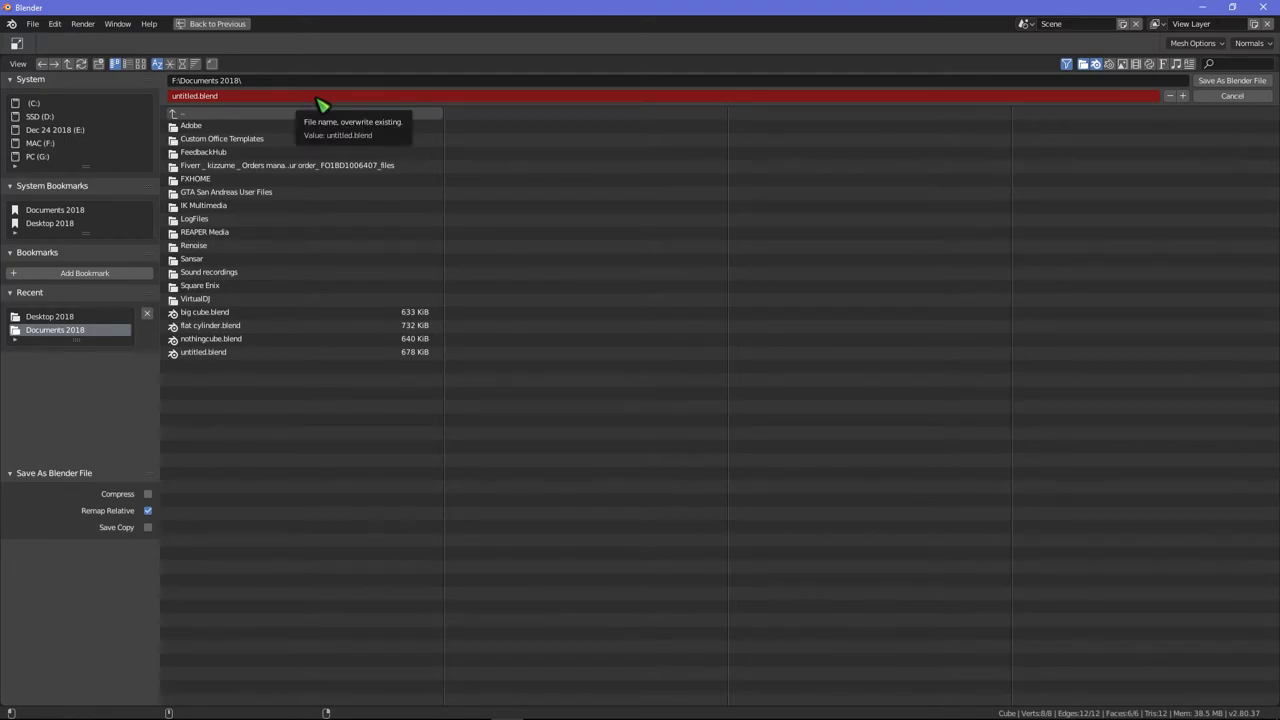
type("my butt")
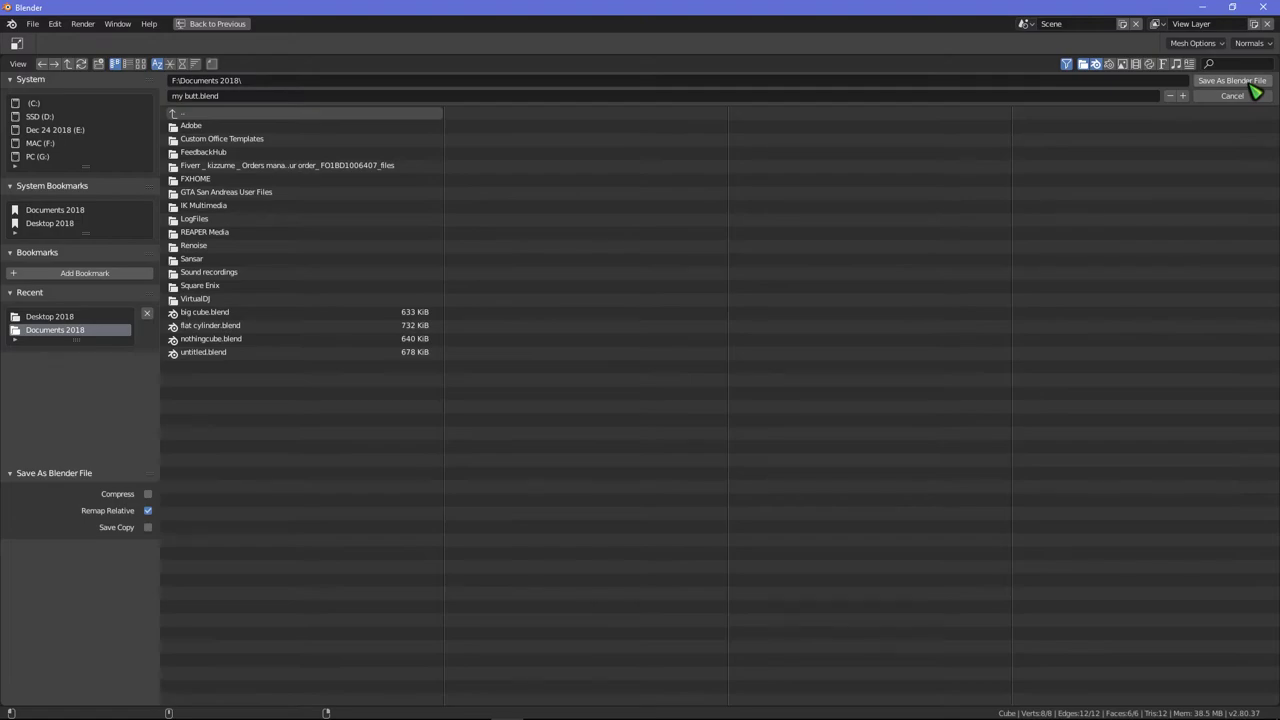
left_click(1231, 80)
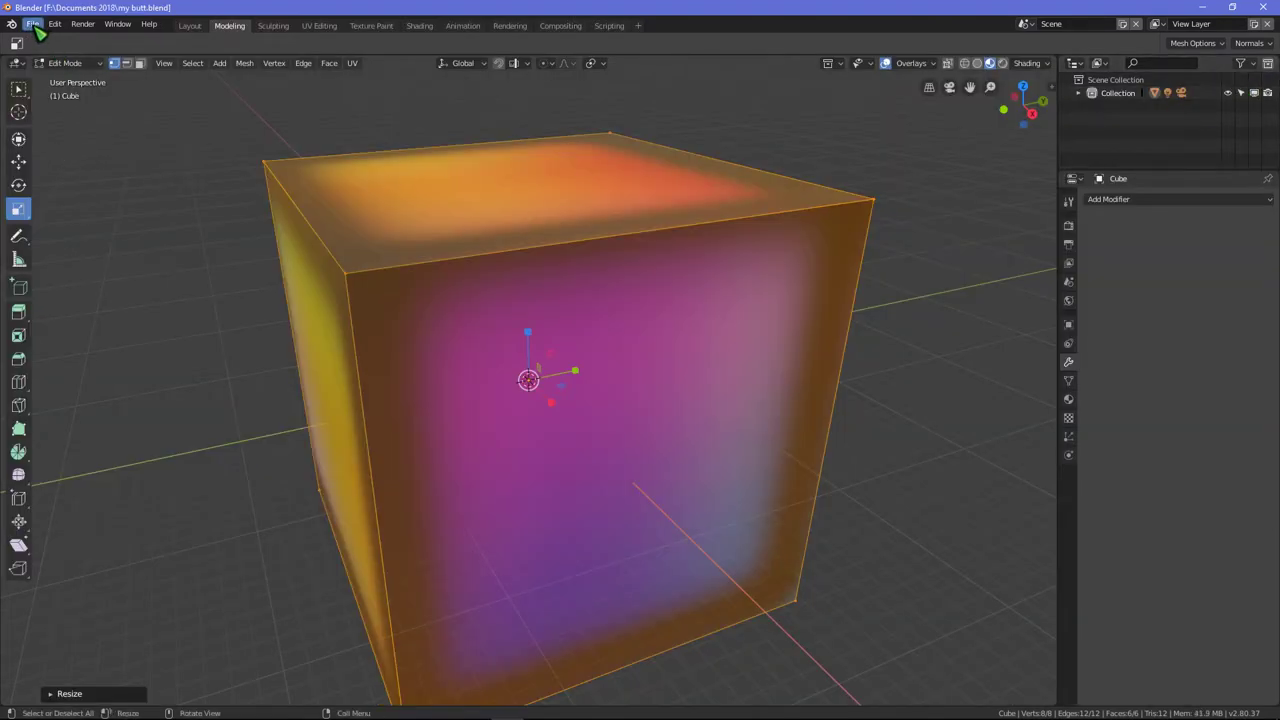
left_click(33, 24)
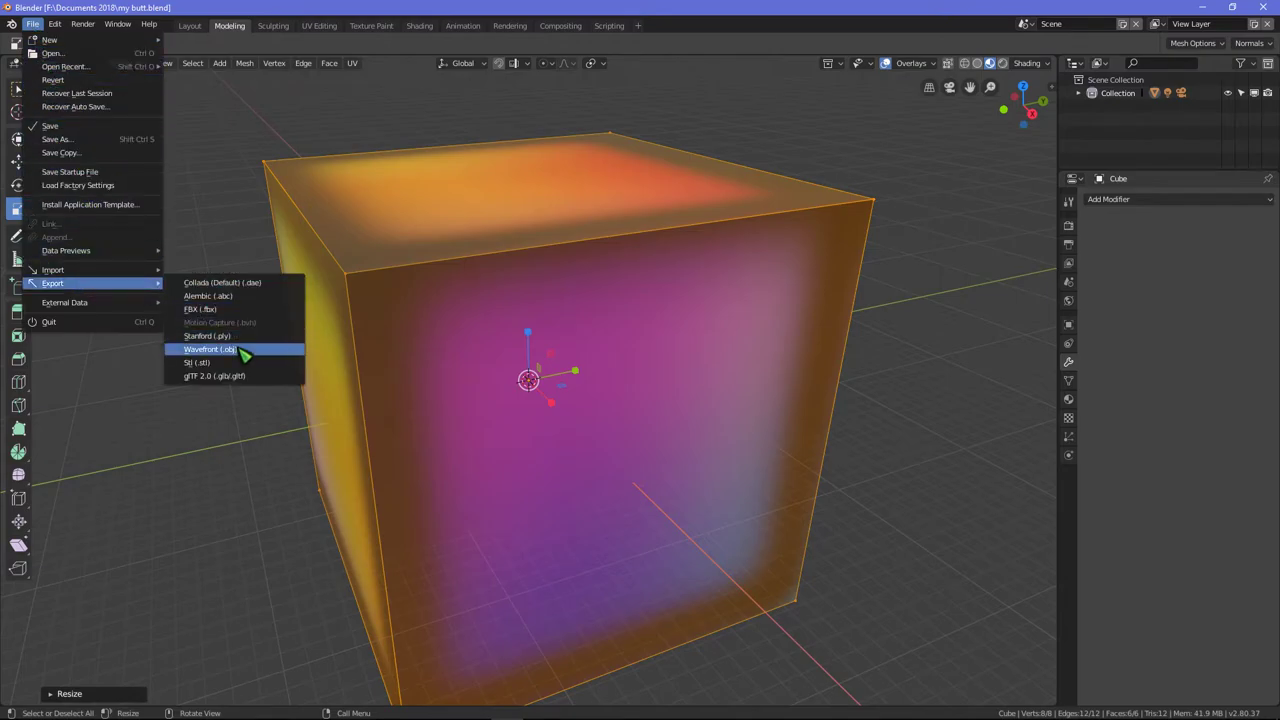
- Export the cube as Wavefront my butt.obj to SSD (D:) > Desktop 2018
left_click(210, 349)
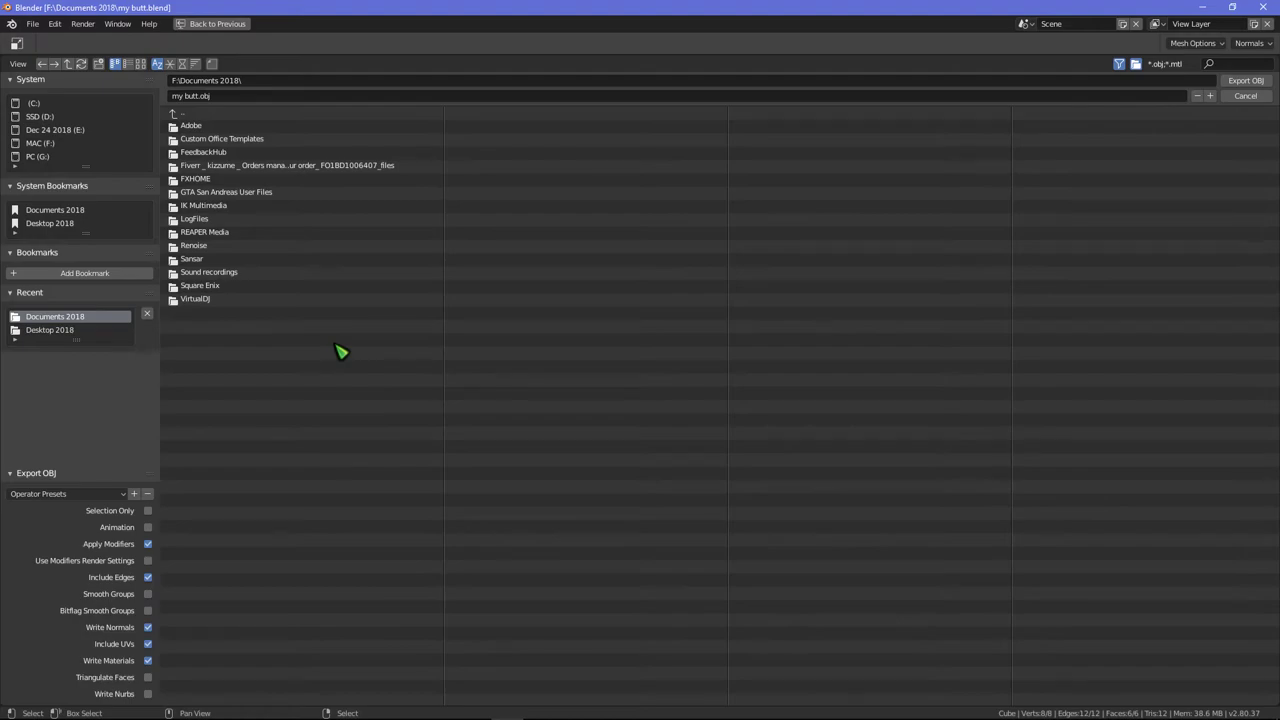
mouse_move(390, 118)
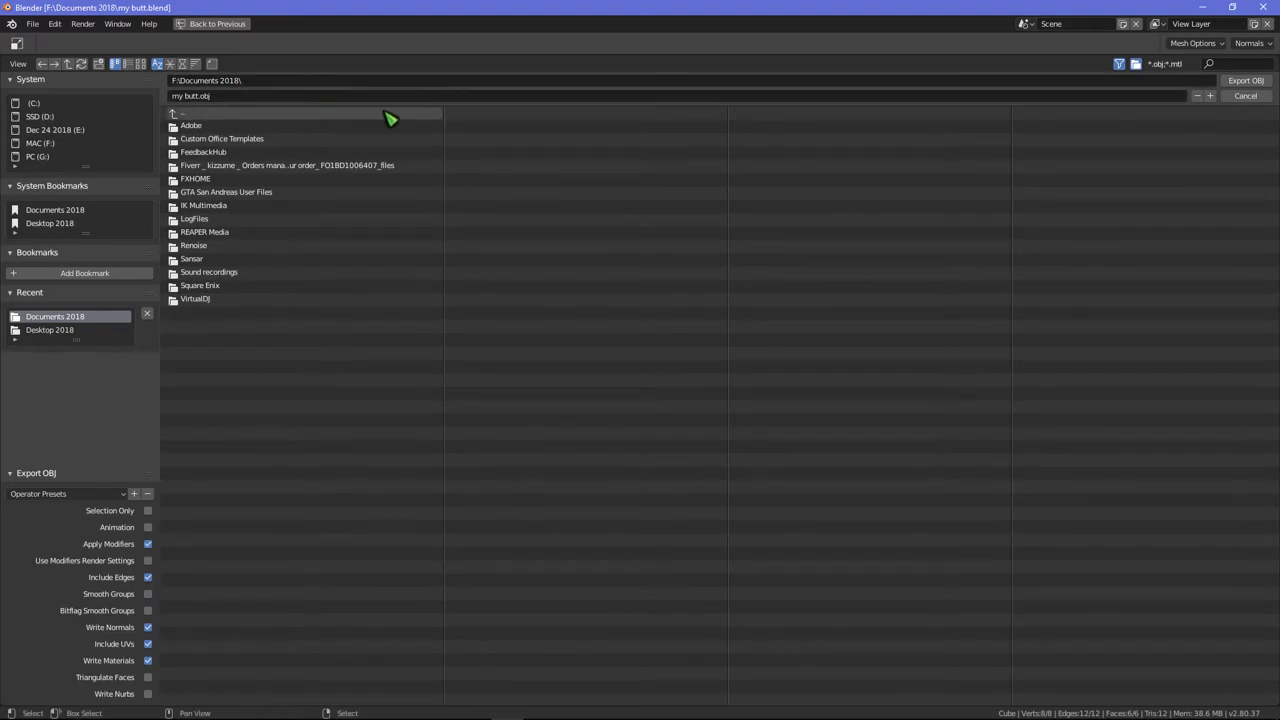
left_click(40, 116)
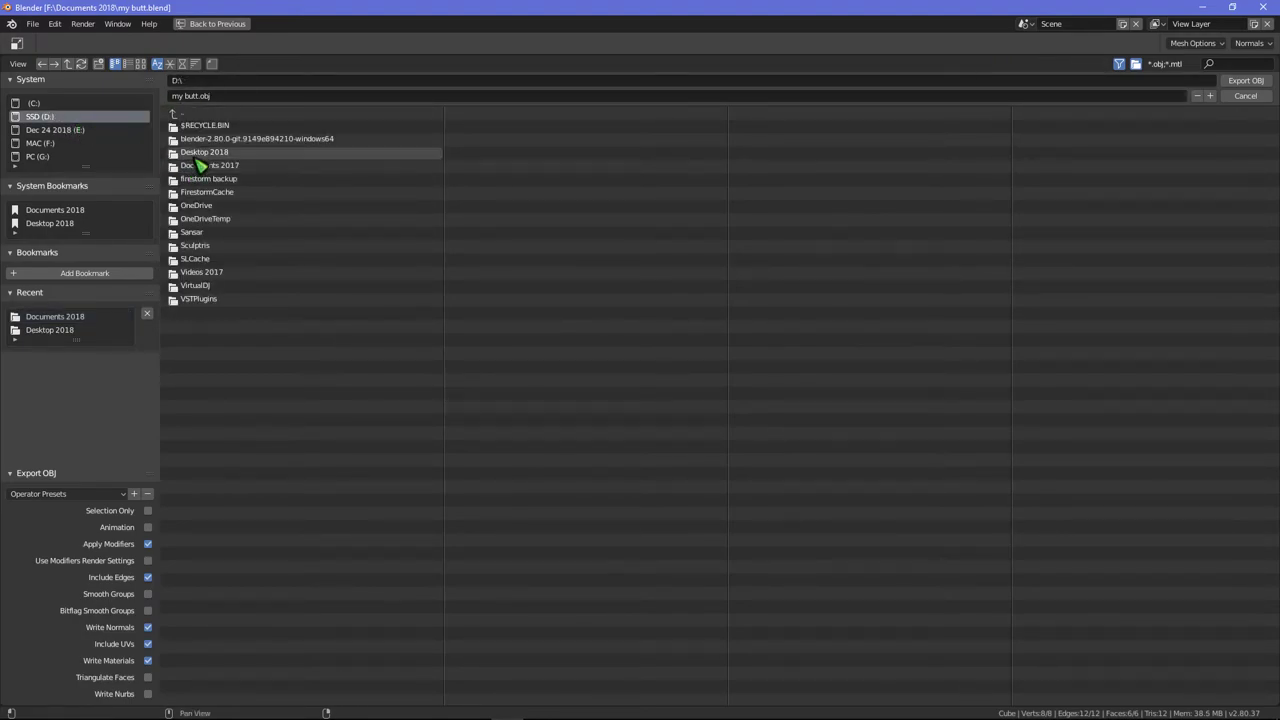
double_click(204, 151)
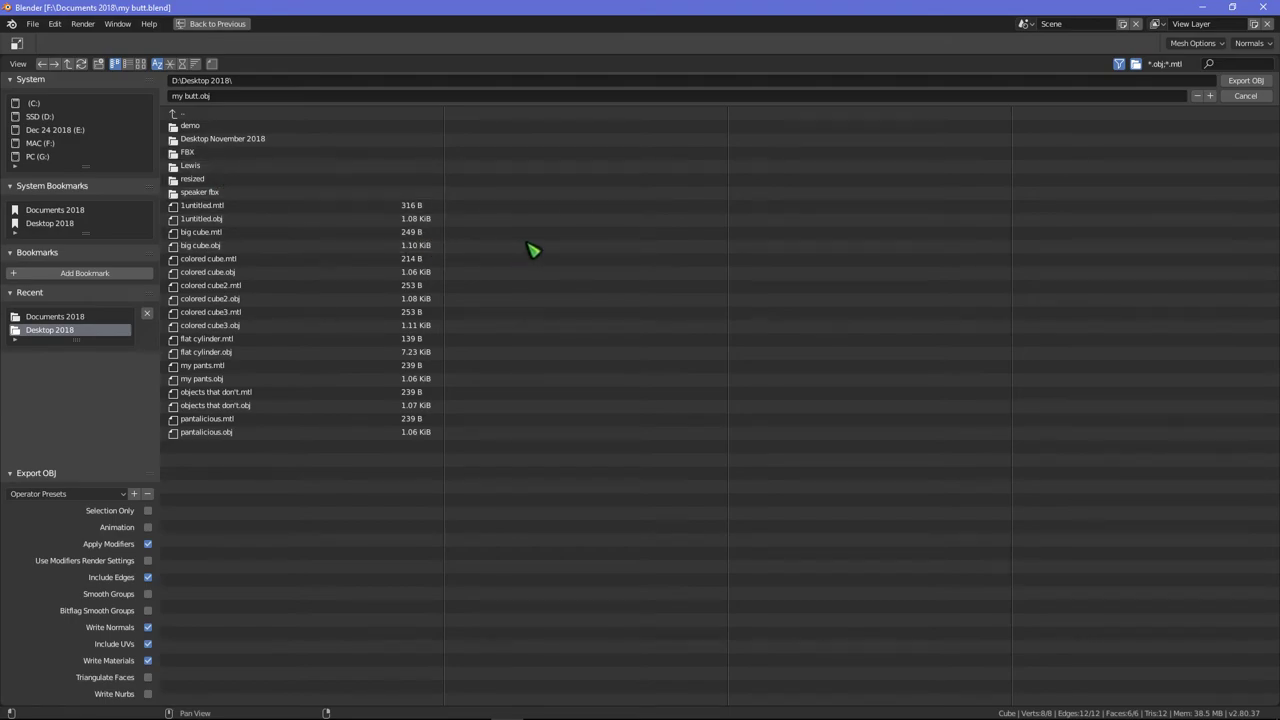
mouse_move(570, 260)
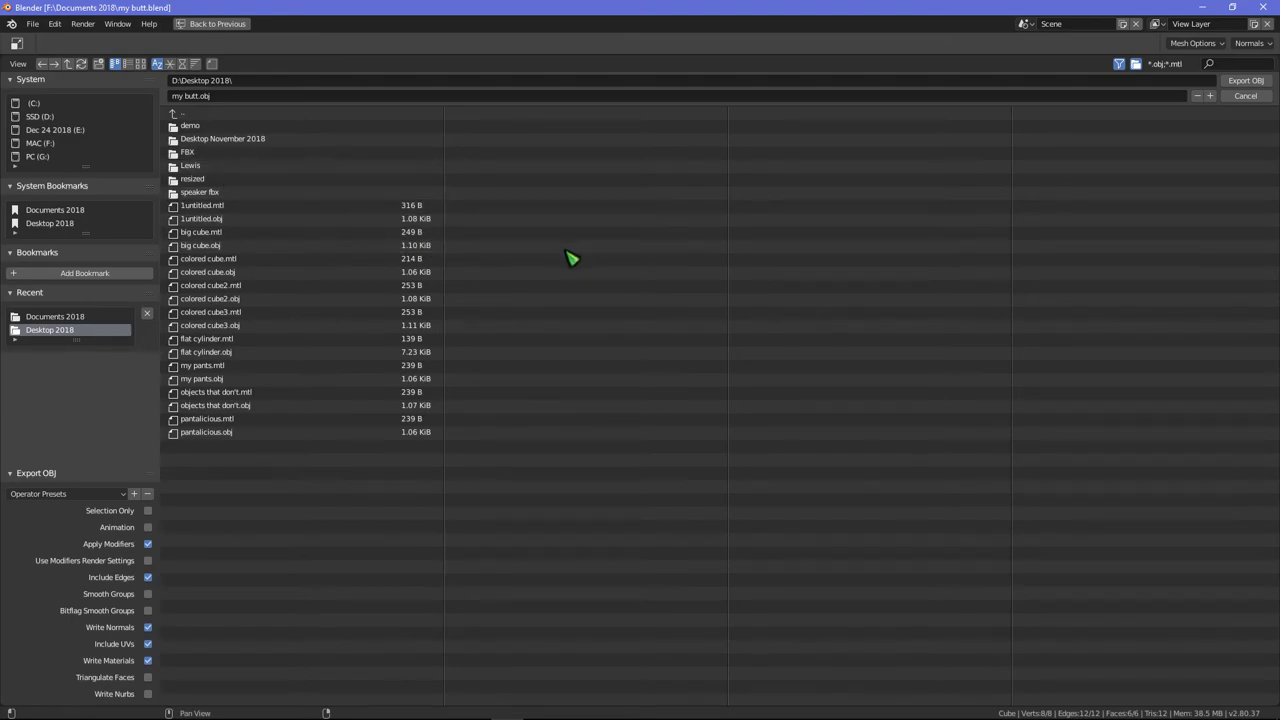
mouse_move(890, 220)
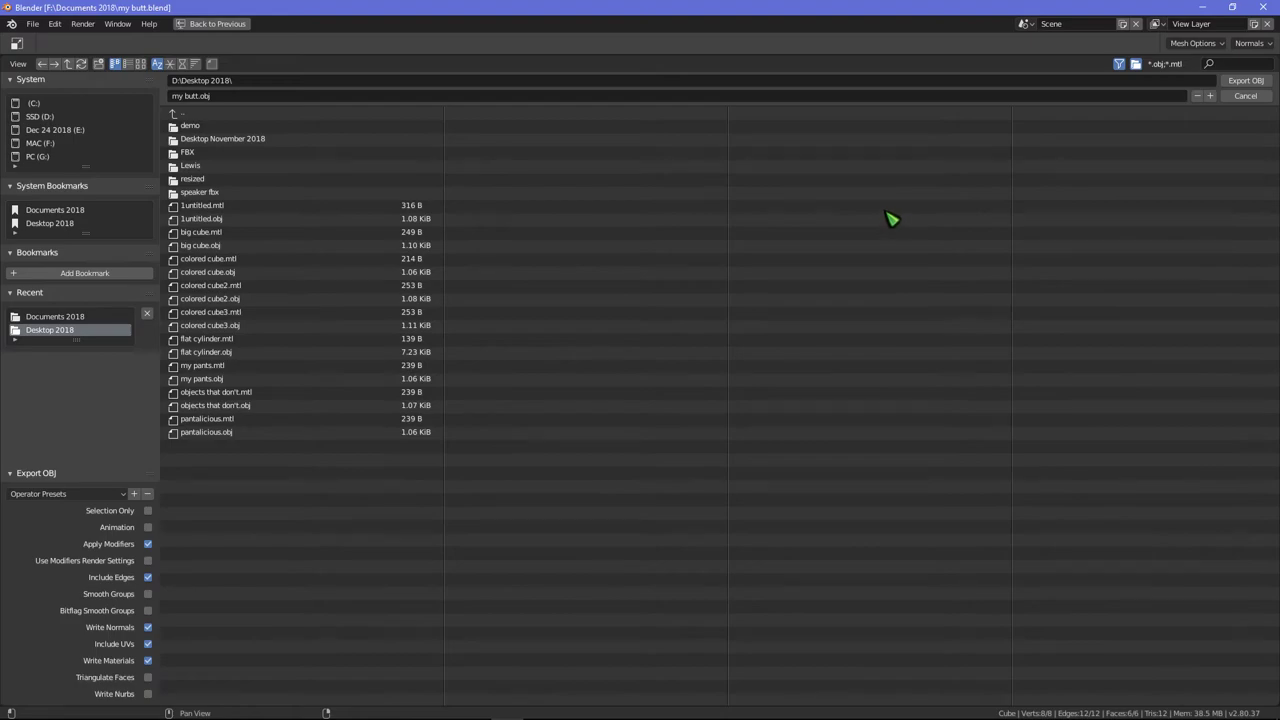
mouse_move(951, 173)
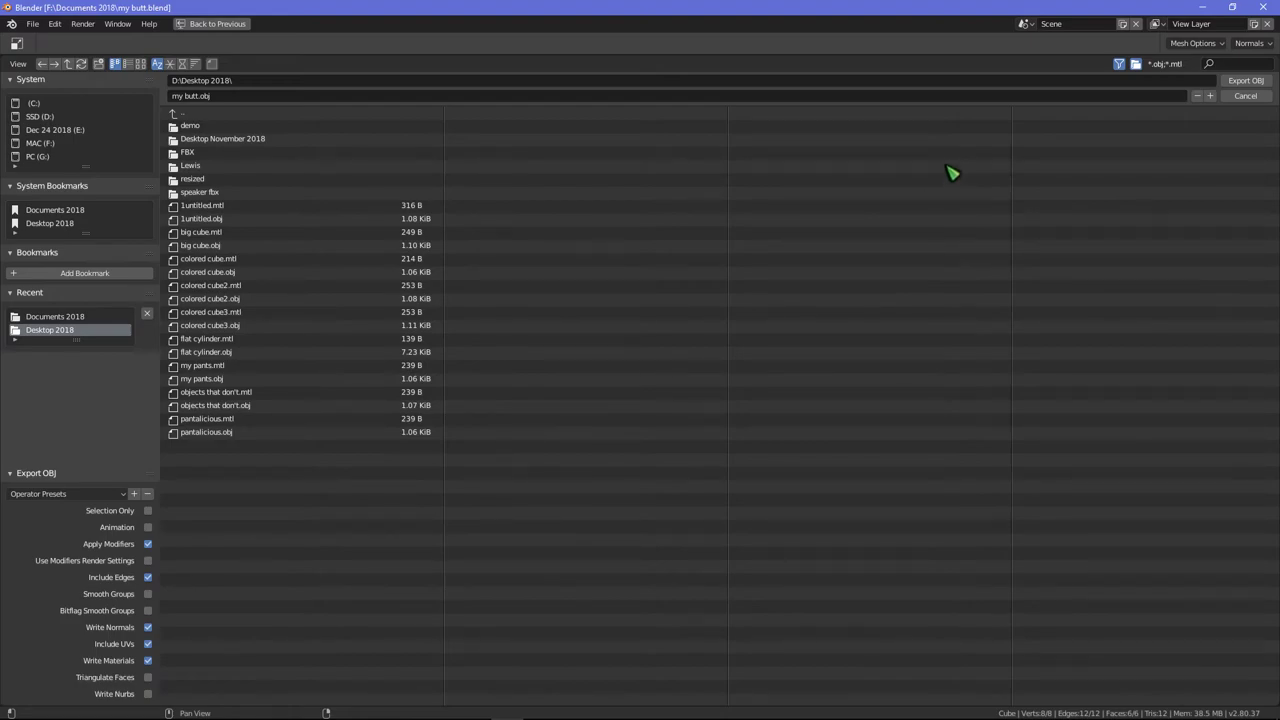
mouse_move(1260, 100)
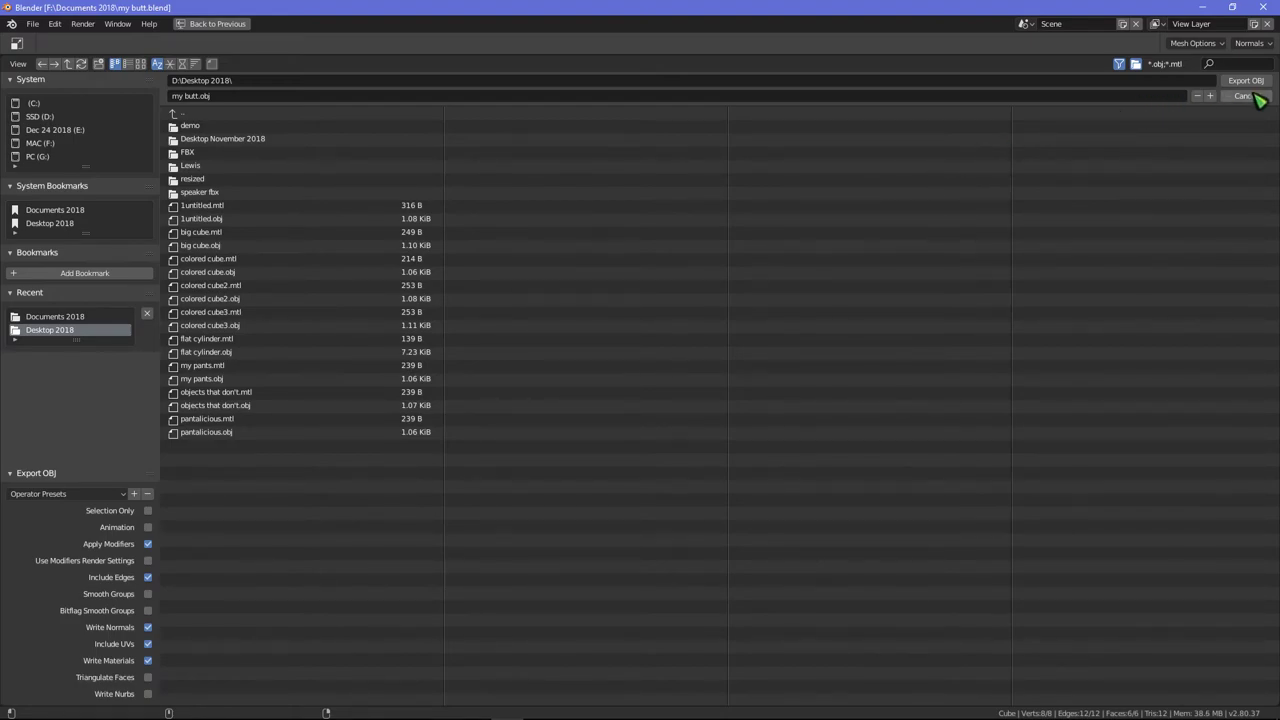
left_click(1242, 95)
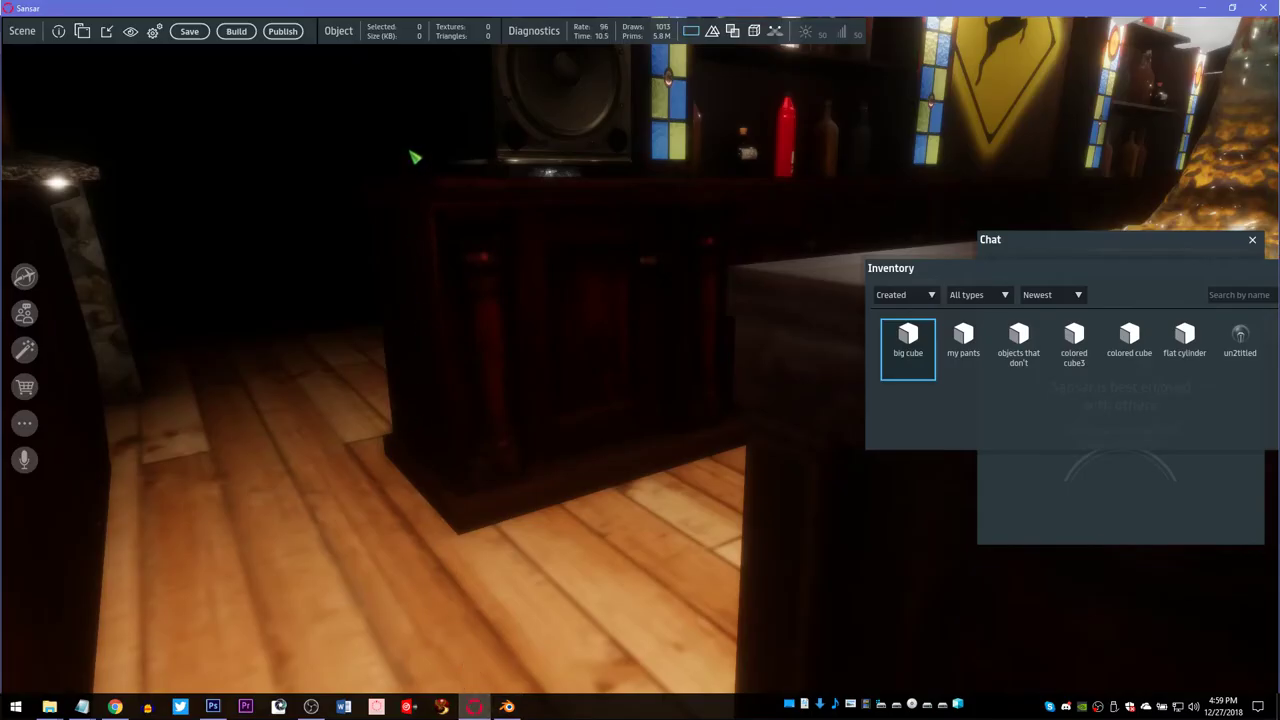
- Import my butt.obj as a 3D model into Sansar and close the import window
left_click(107, 31)
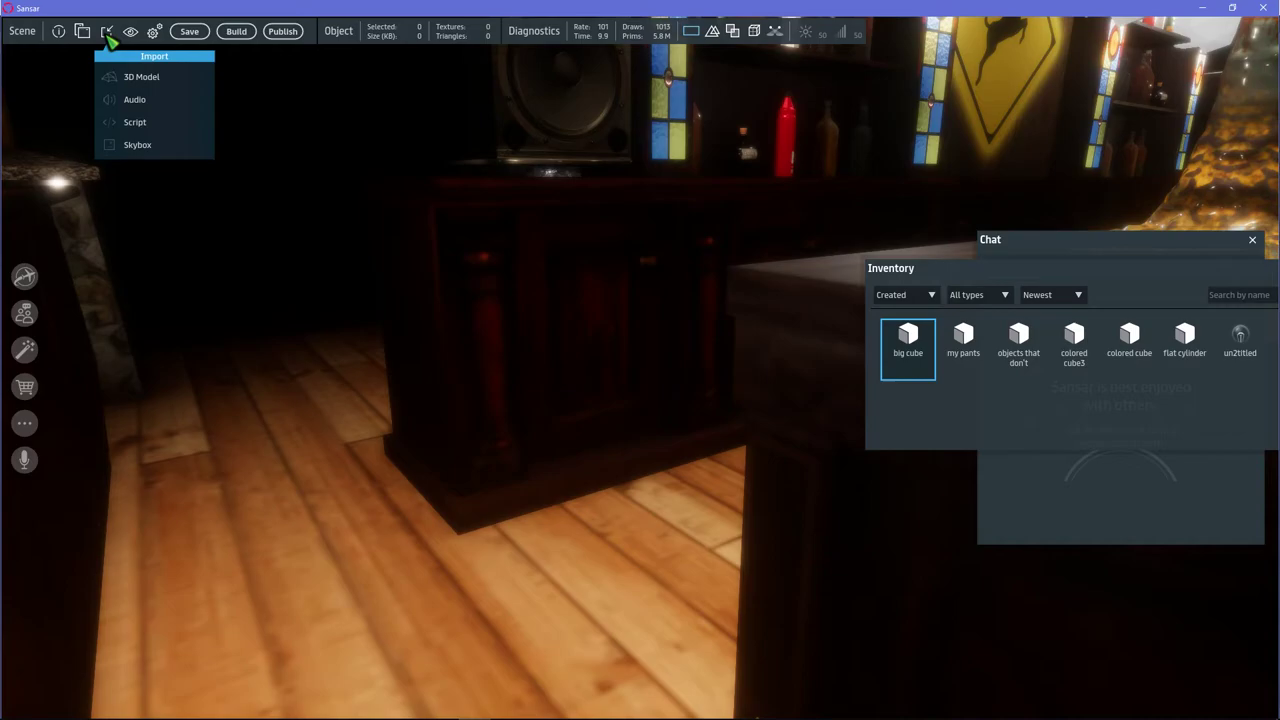
left_click(142, 76)
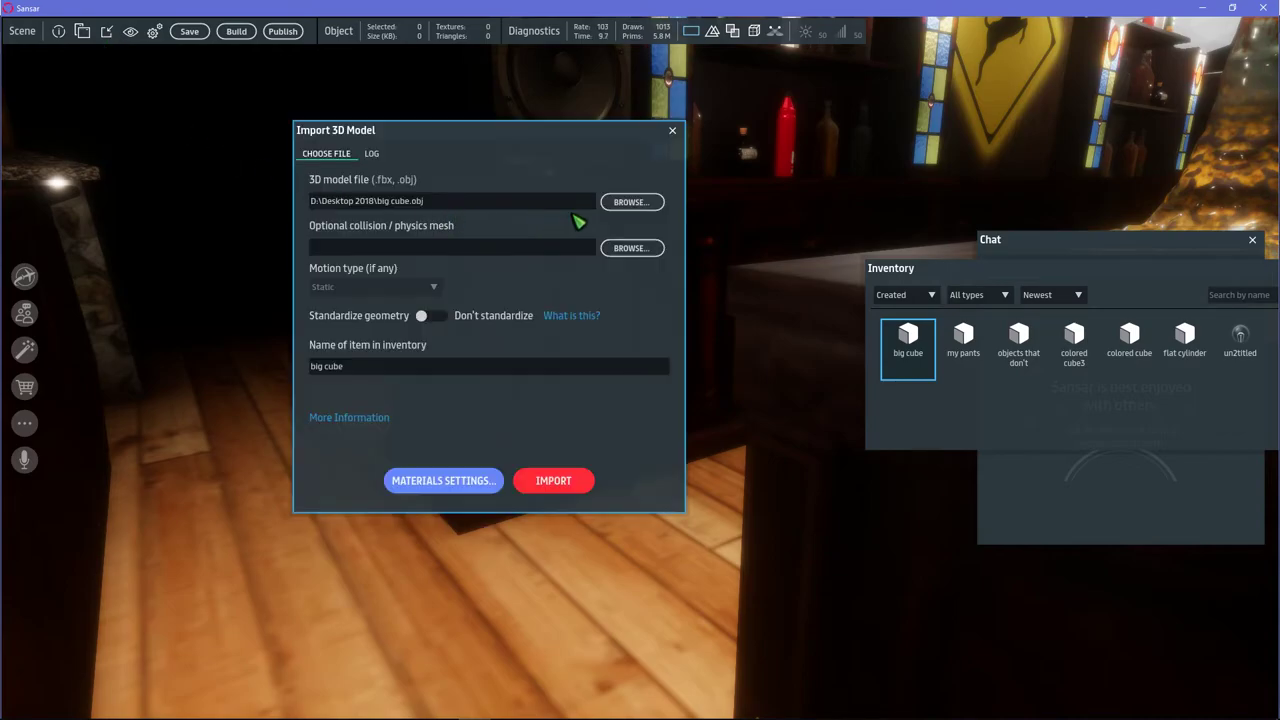
left_click(631, 201)
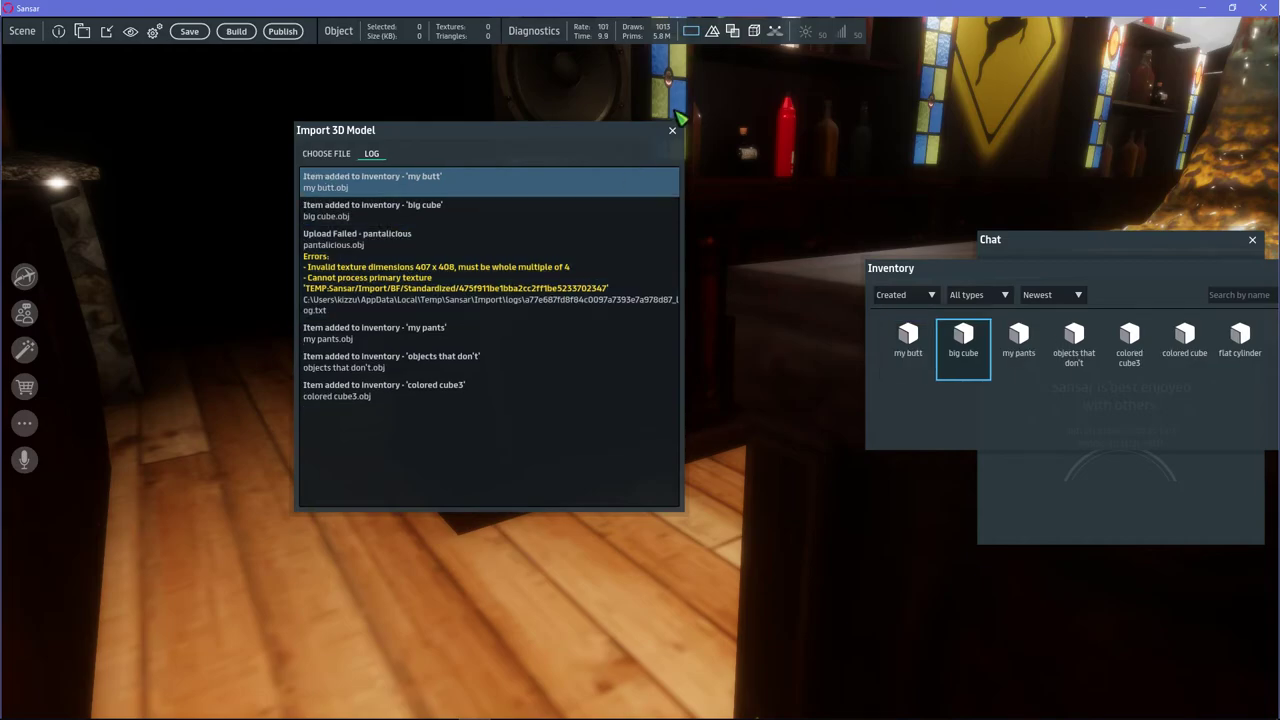
left_click(672, 130)
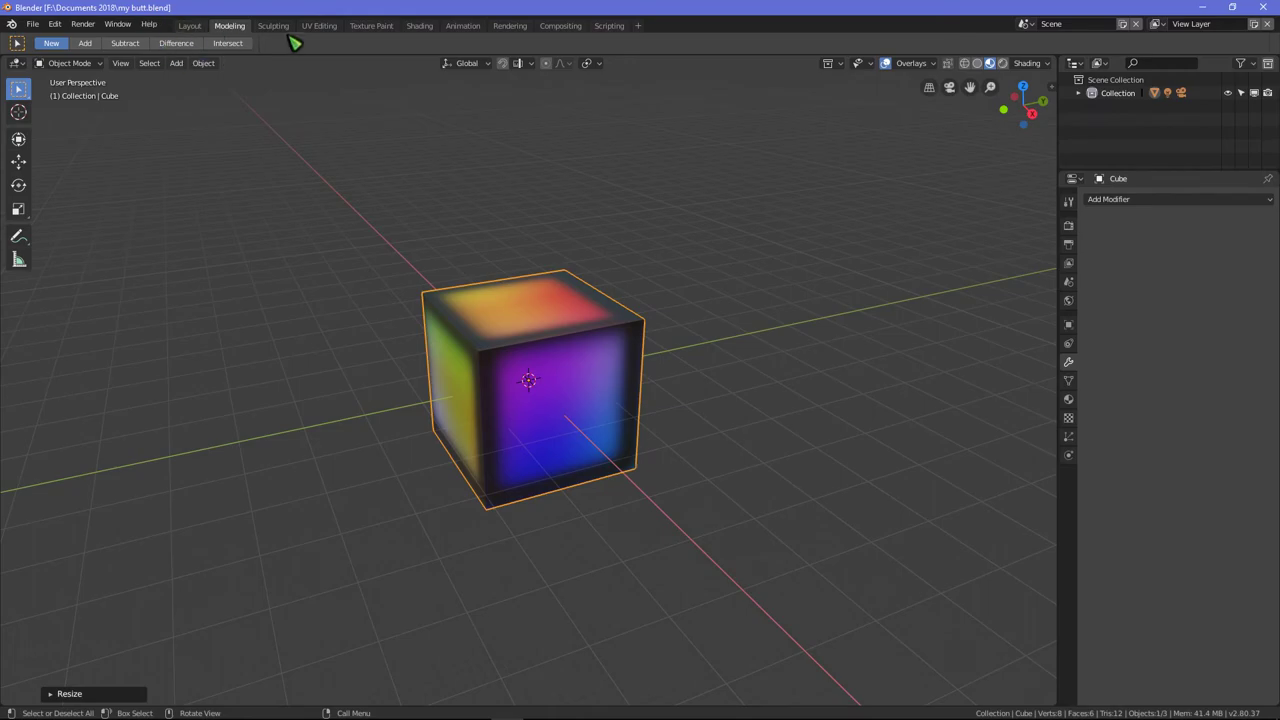
- Switch the rainbow cube from Object Mode to Edit Mode with Tab
key("Tab")
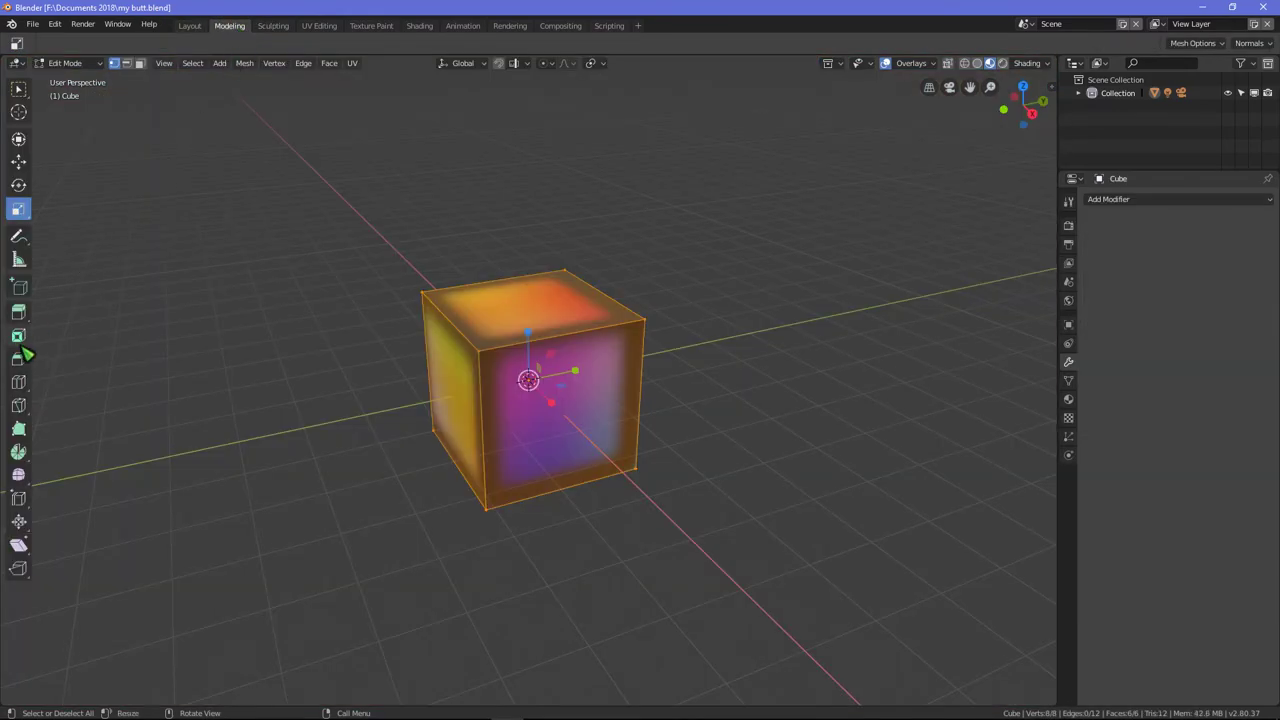
mouse_move(387, 338)
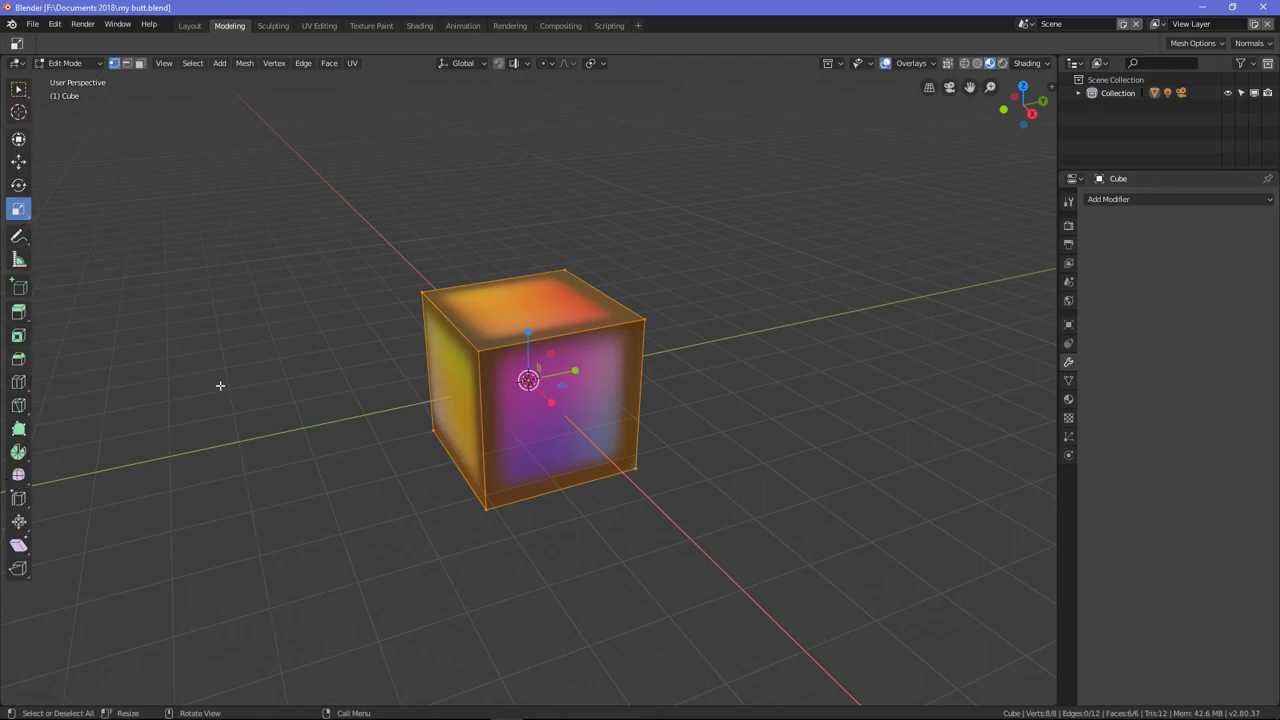
mouse_move(559, 350)
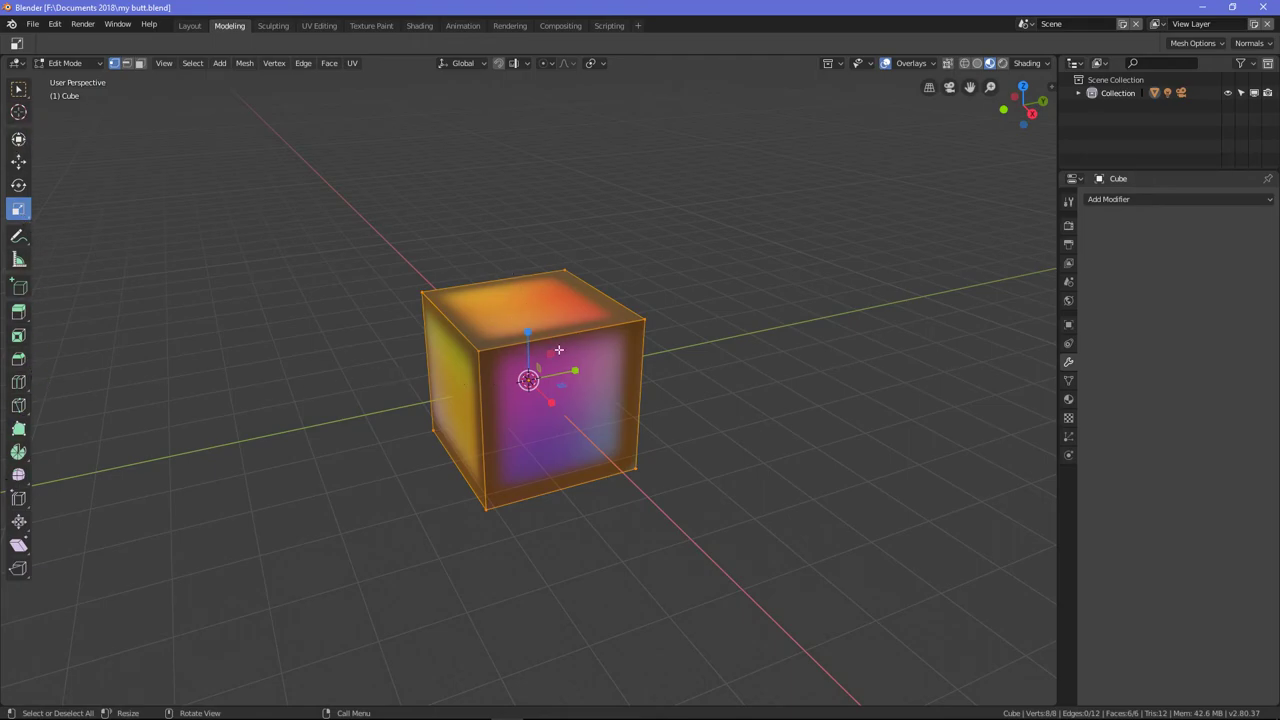
mouse_move(436, 402)
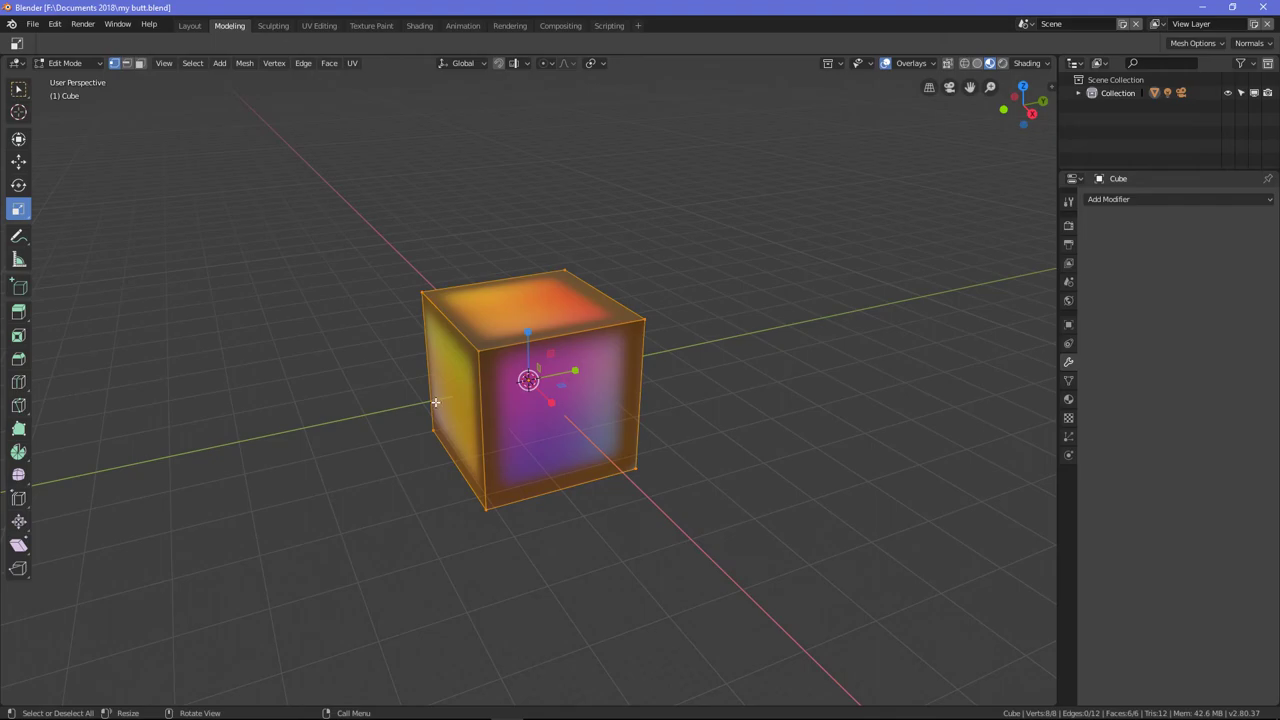
mouse_move(436, 398)
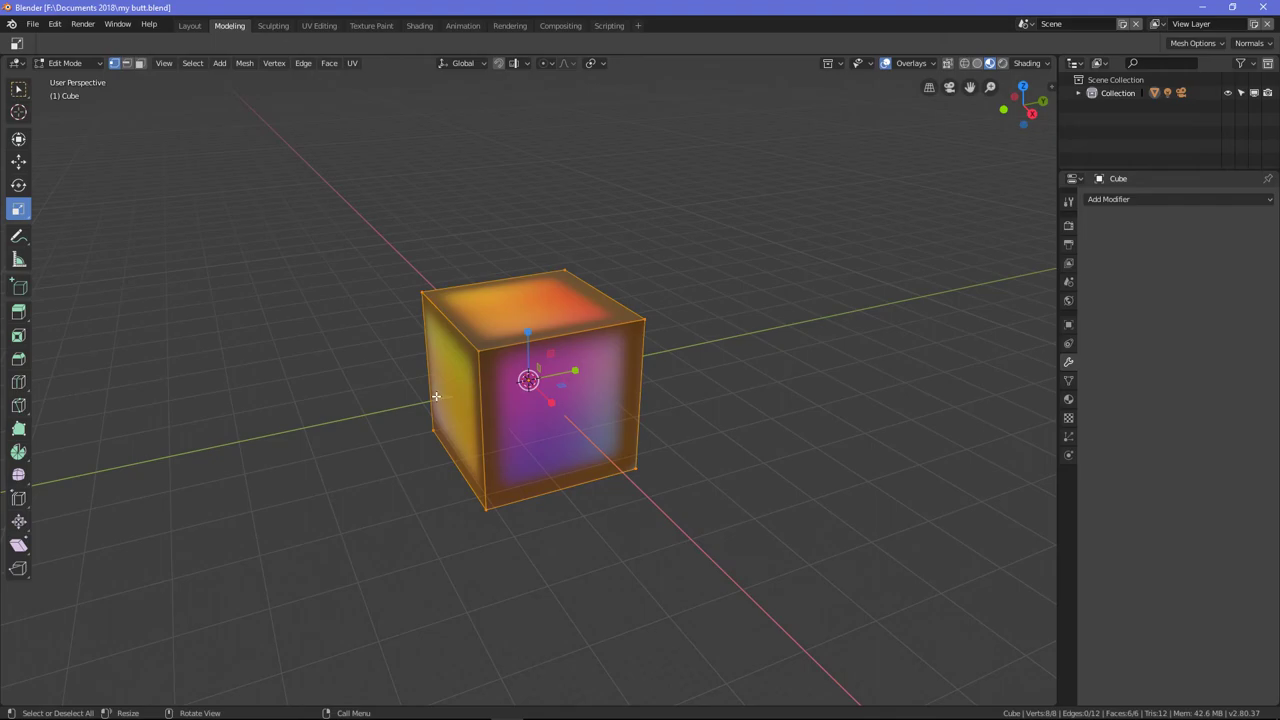
mouse_move(595, 399)
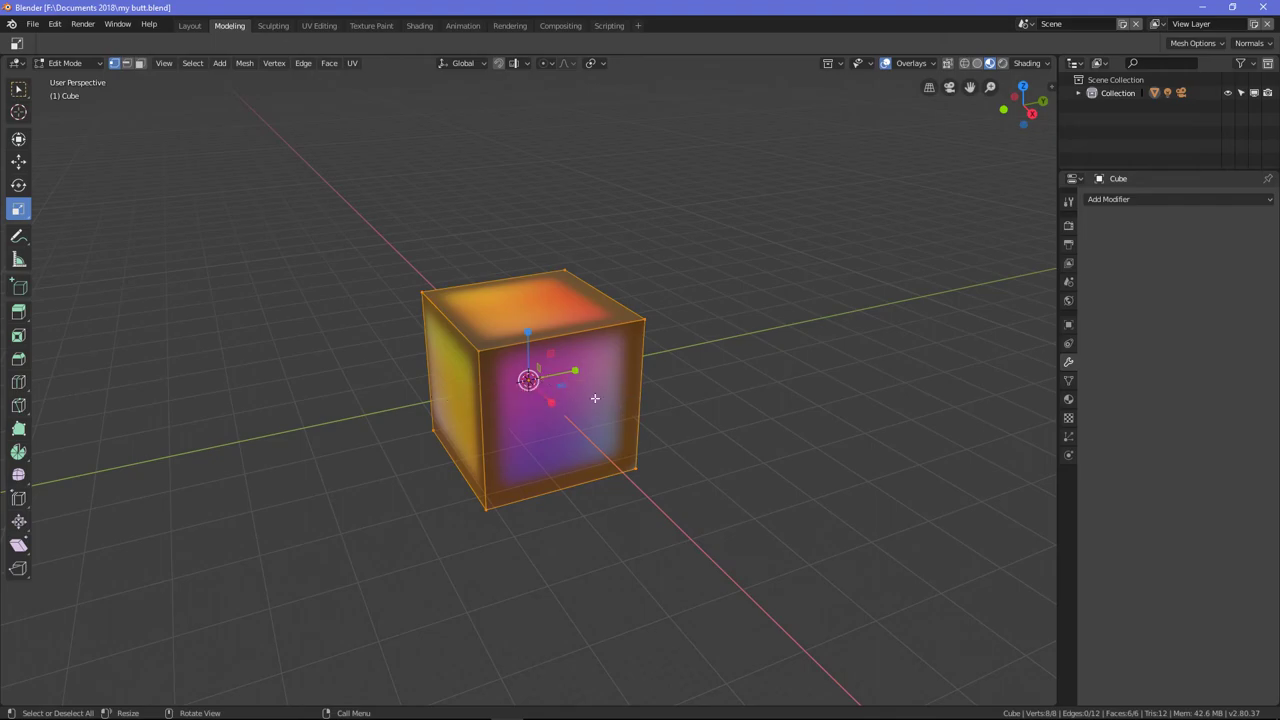
mouse_move(647, 310)
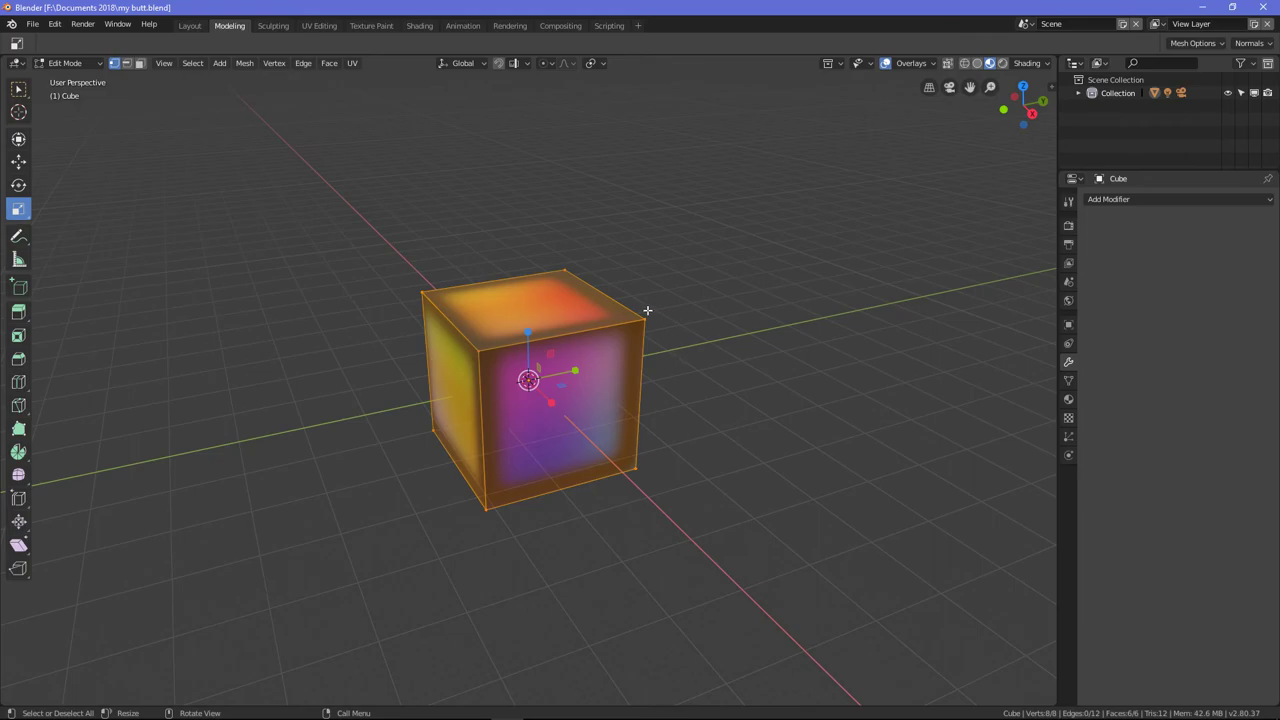
mouse_move(620, 306)
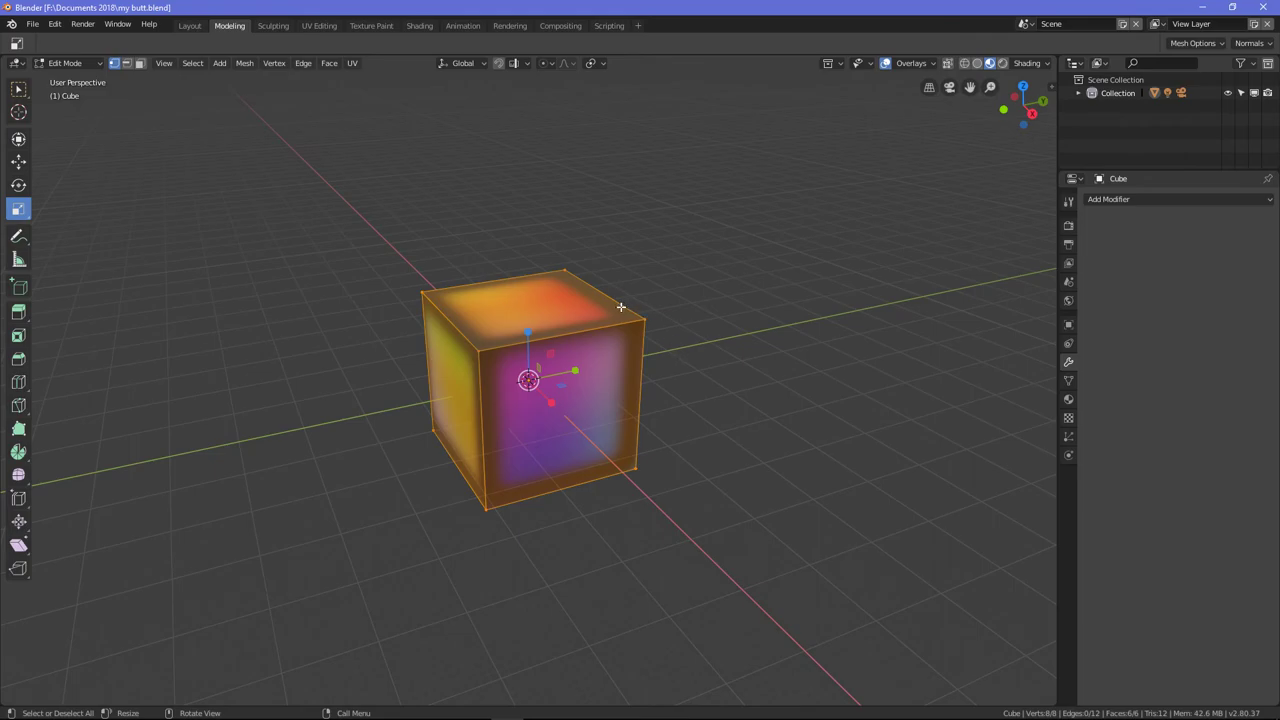
mouse_move(481, 358)
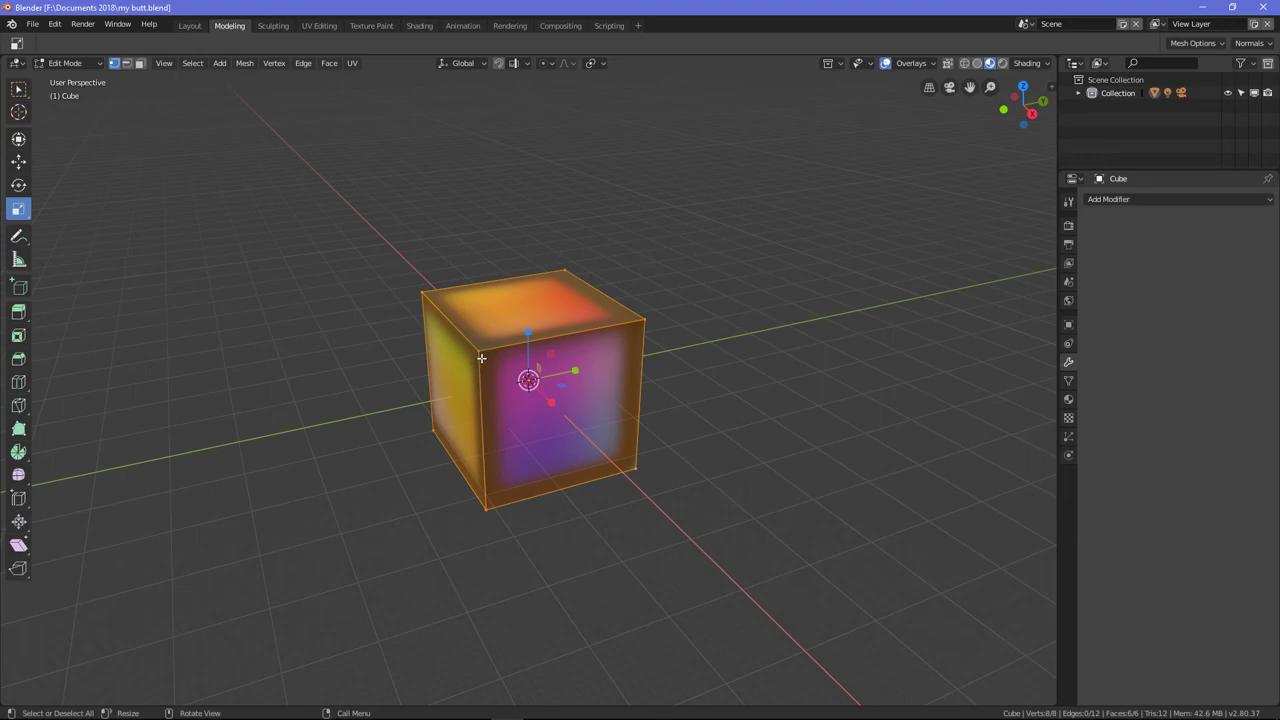